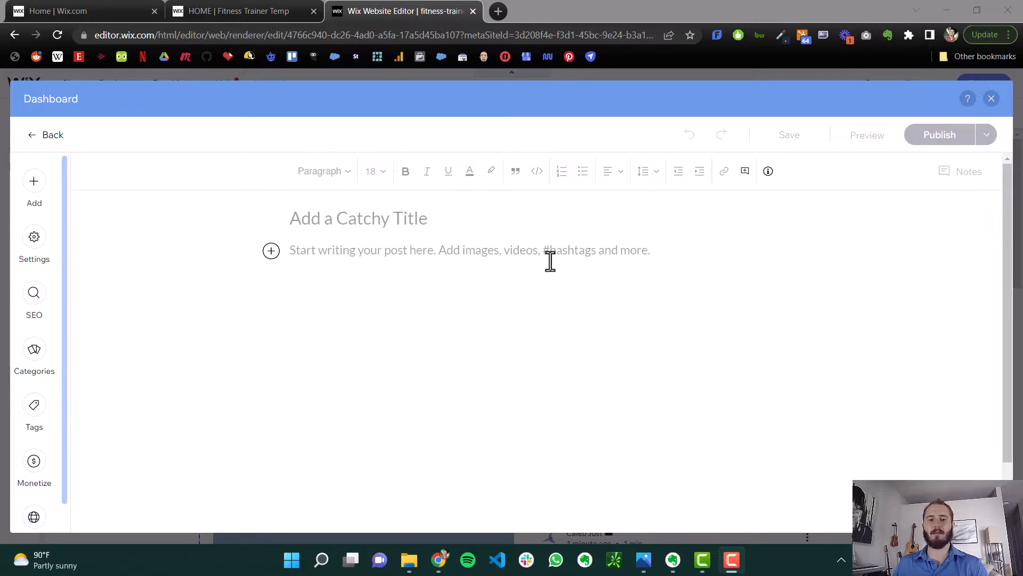
mouse_move(401, 217)
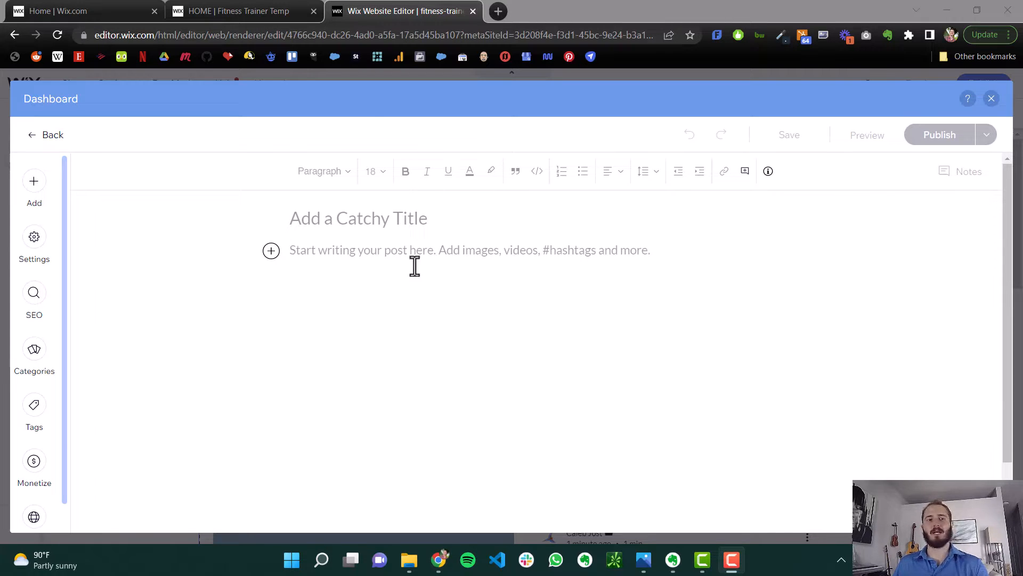
mouse_move(427, 315)
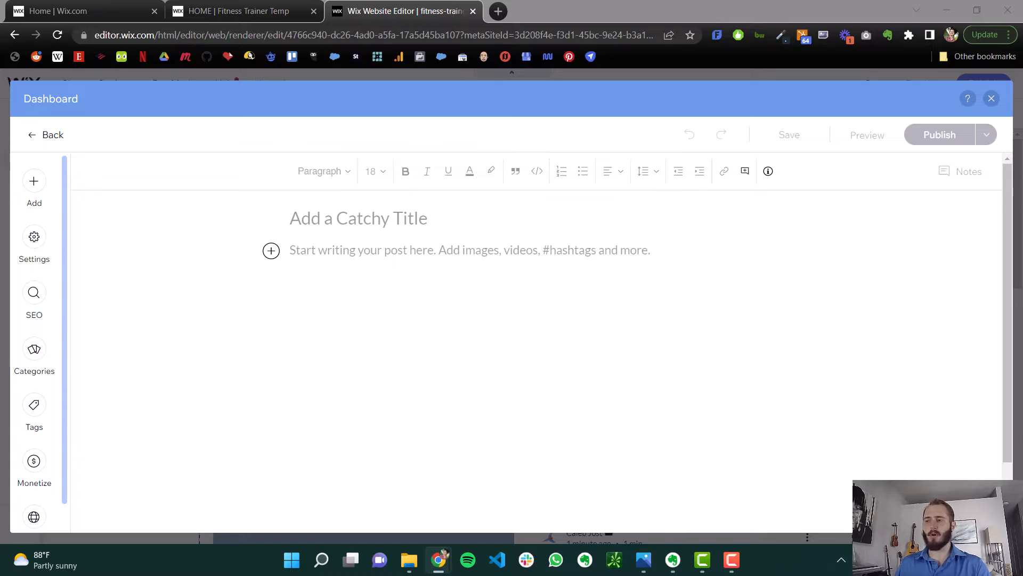
Enter 'Why You Need a Personal Trainer' as the blog post title.
type("Why You Need a Personal Trainer")
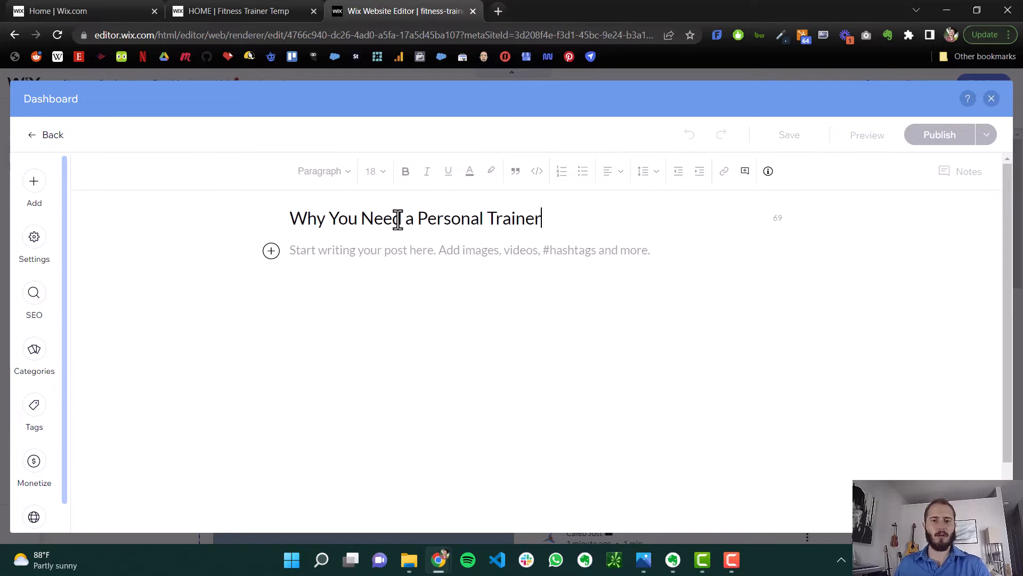
mouse_move(633, 190)
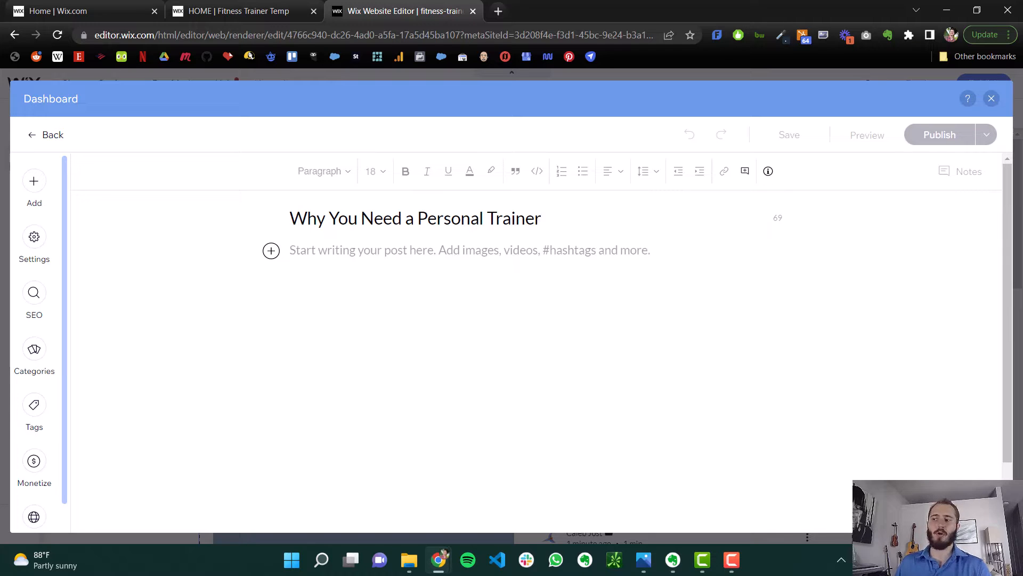
mouse_move(506, 208)
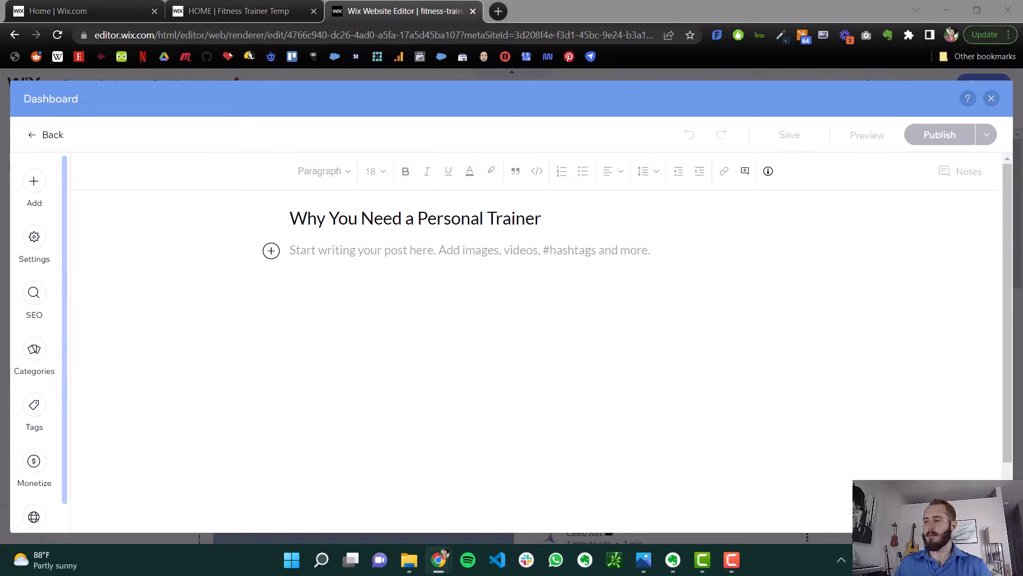
mouse_move(532, 396)
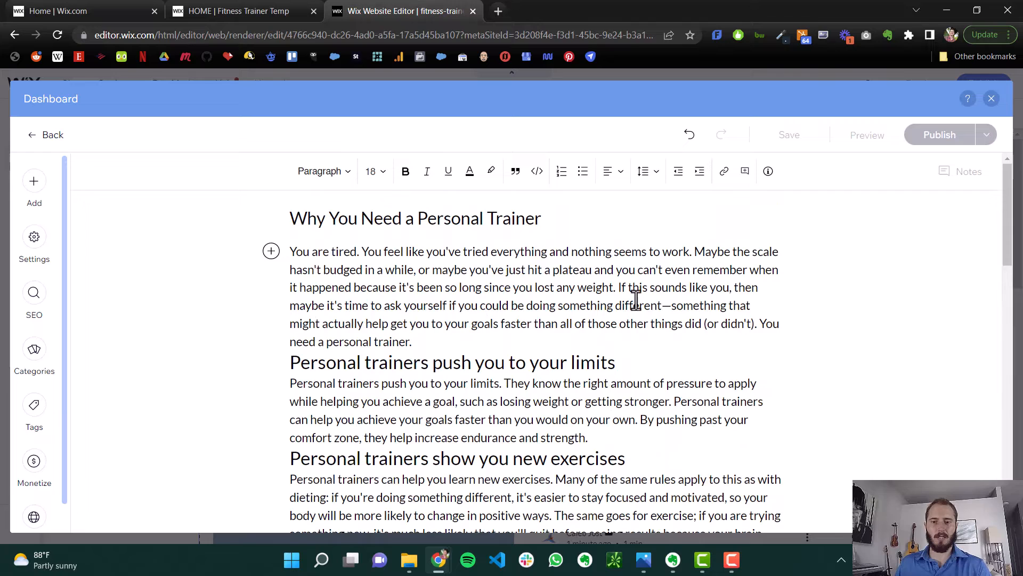
Work down the article adding spacing between sections and their headings.
scroll("down", 3)
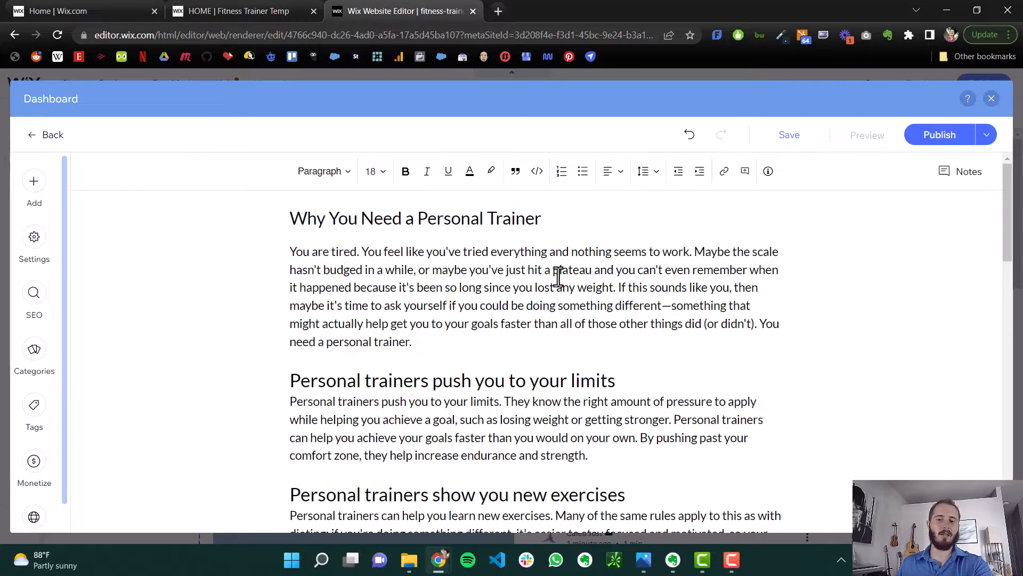
mouse_move(652, 268)
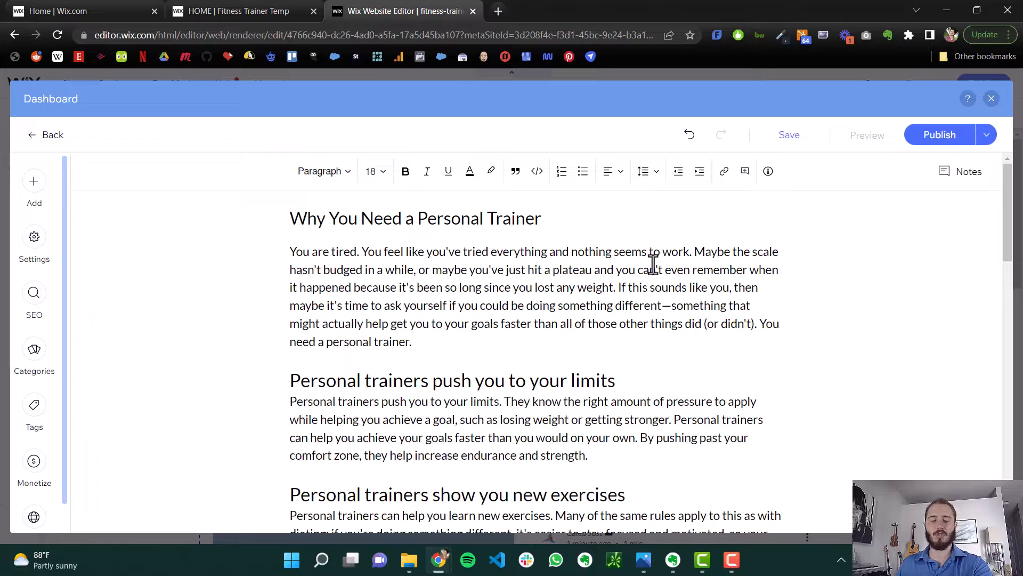
scroll("down", 3)
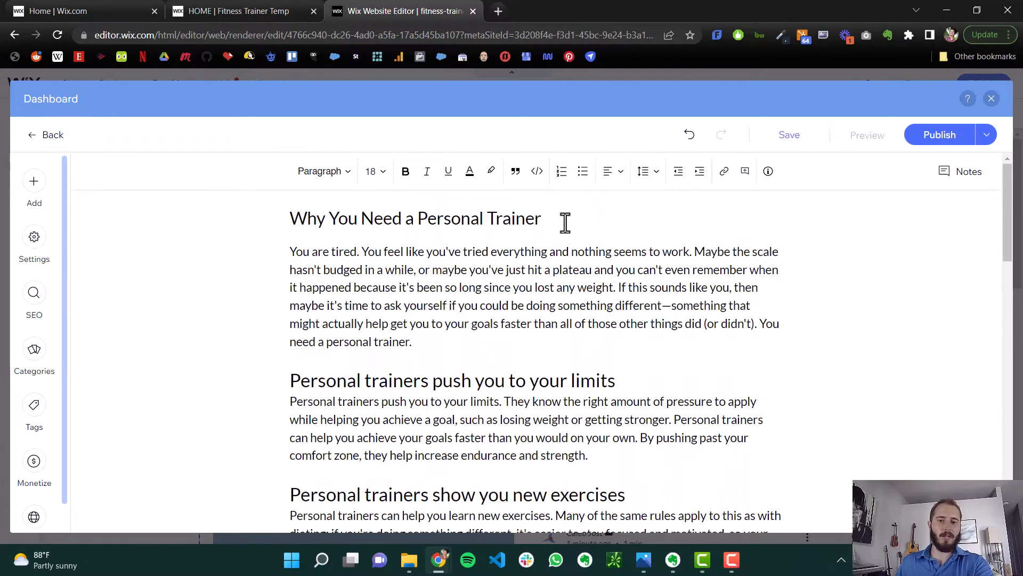
scroll("down", 3)
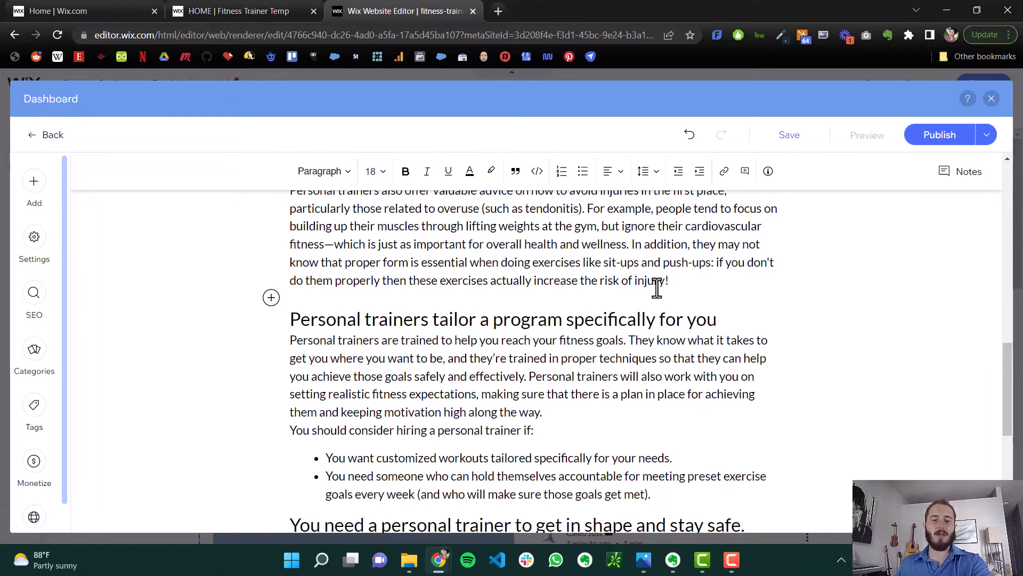
scroll("down", 3)
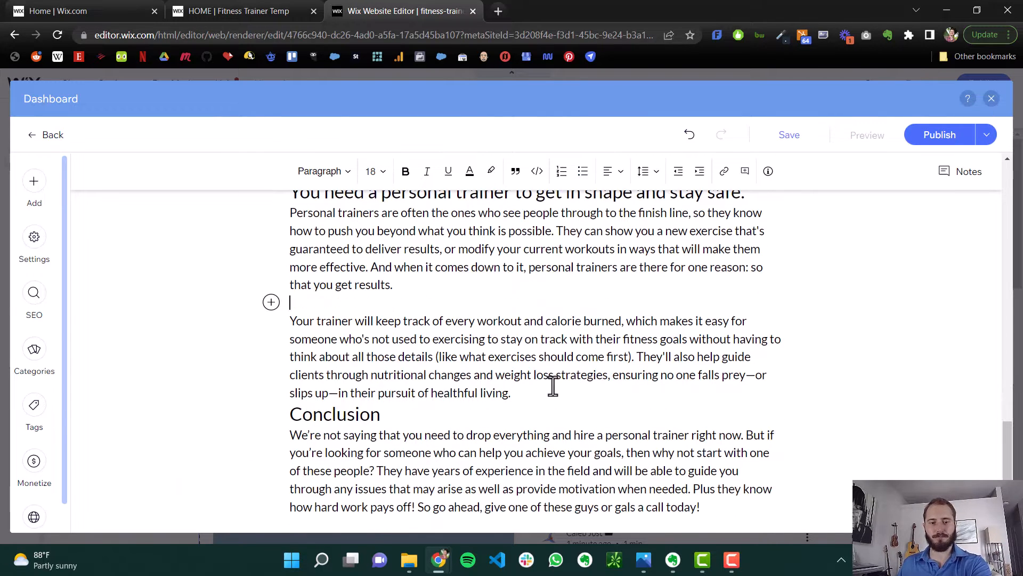
scroll("down", 3)
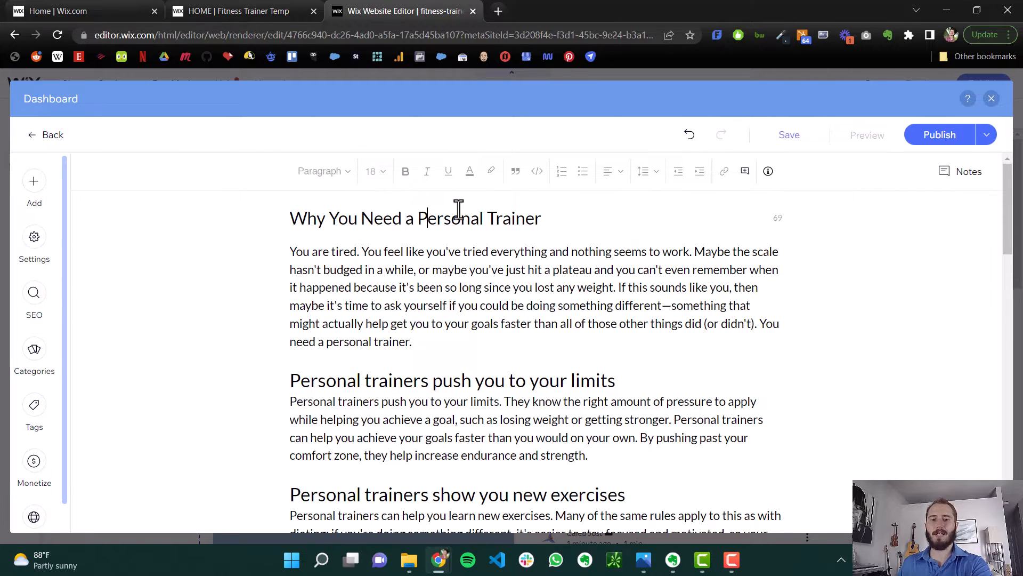
mouse_move(518, 247)
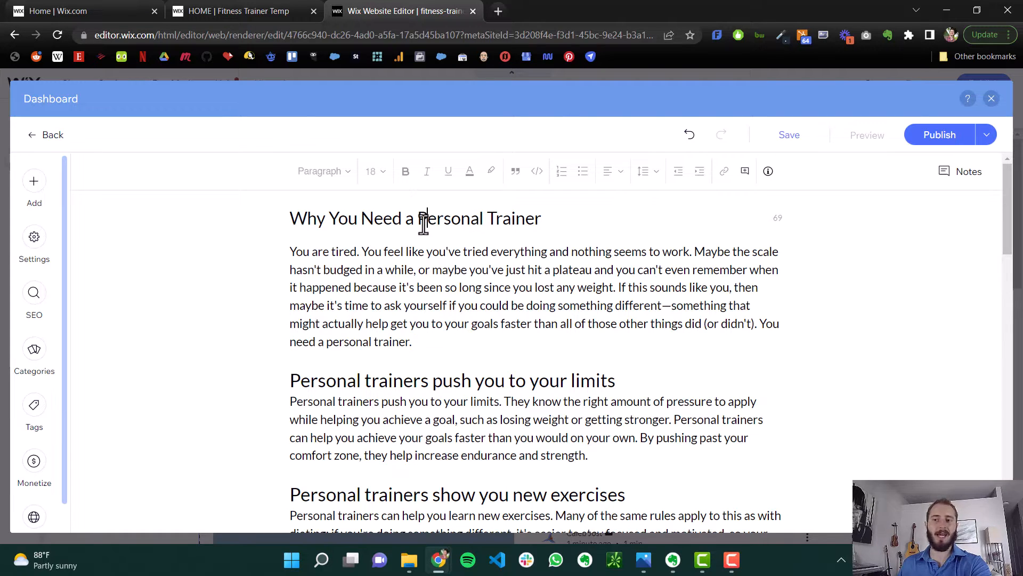
mouse_move(643, 204)
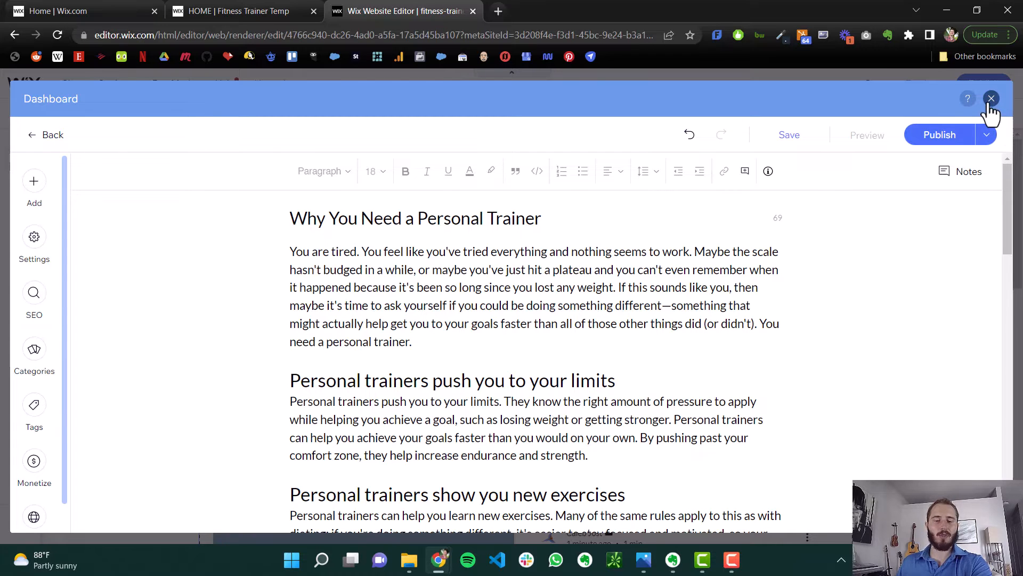
Close the post, try retyping the hero heading as 'PERSONAL TRAINER', then stop editing.
left_click(991, 99)
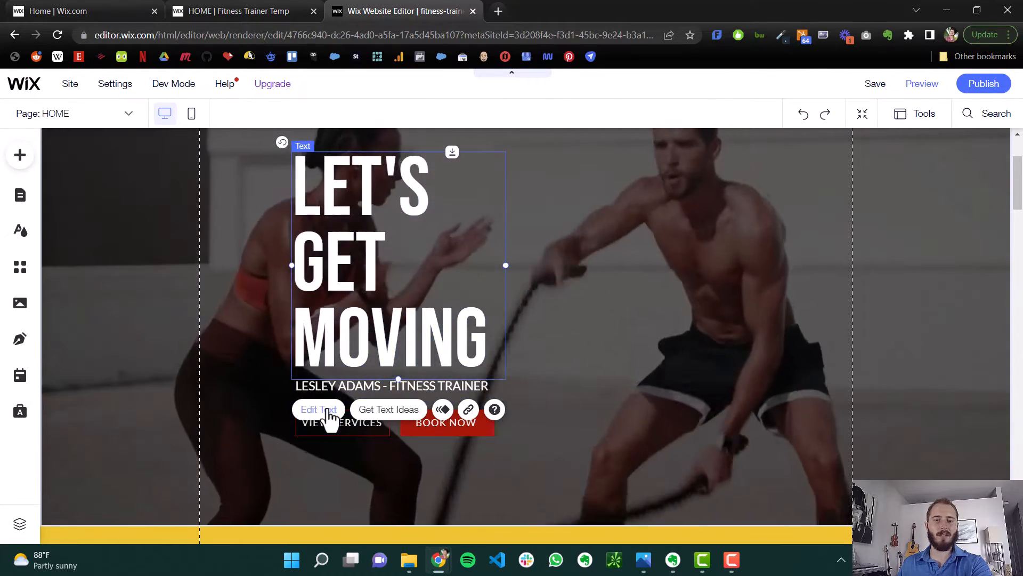
left_click(318, 410)
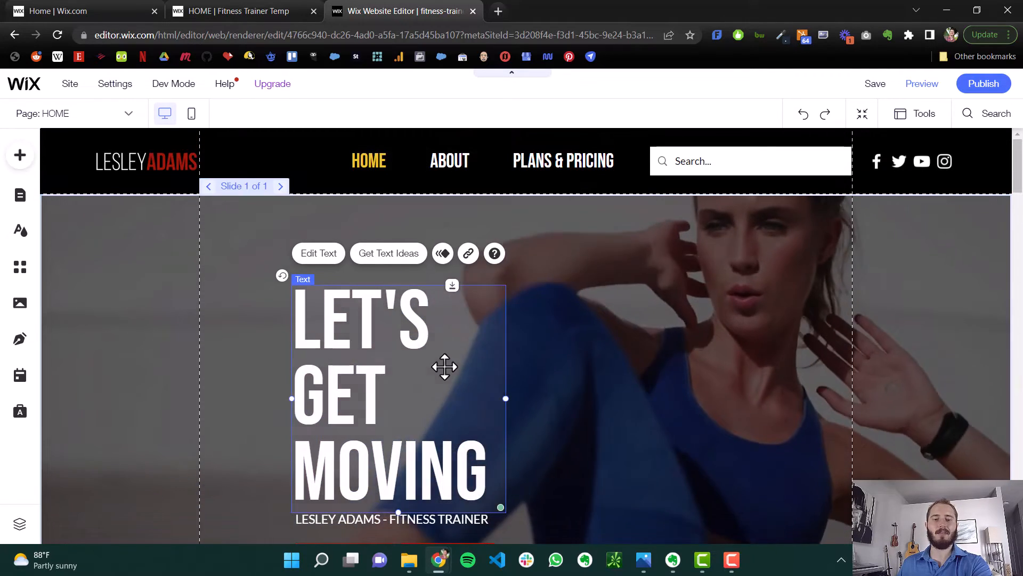
scroll("down", 3)
type("P")
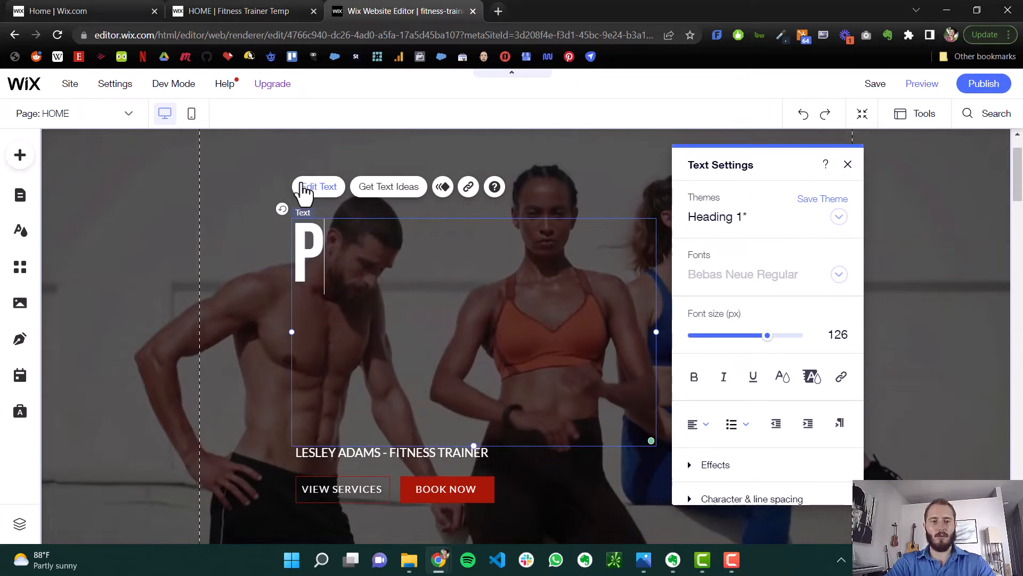
type("ERSAON")
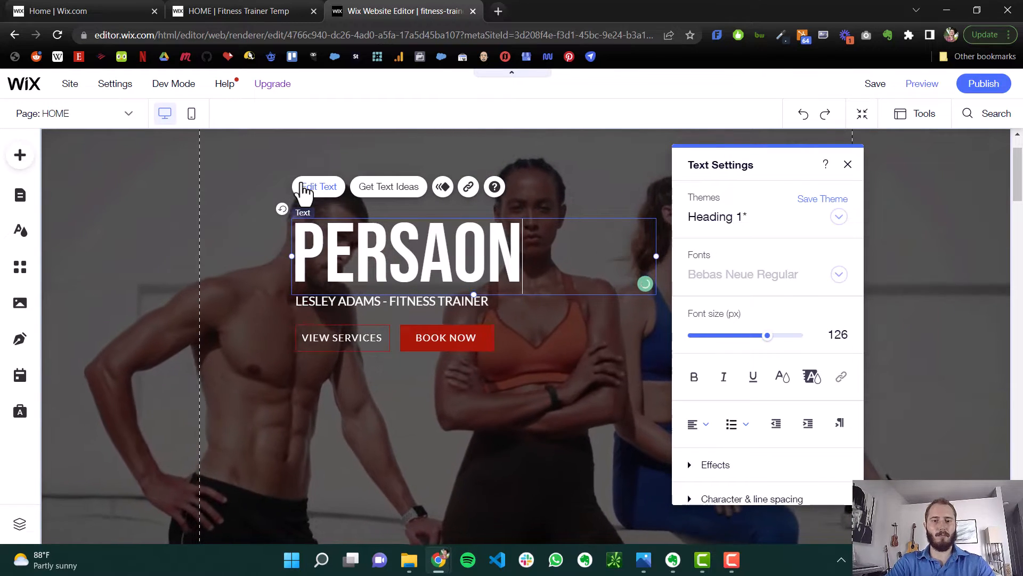
type("PERSONAL TRAINER IN AUSTIN")
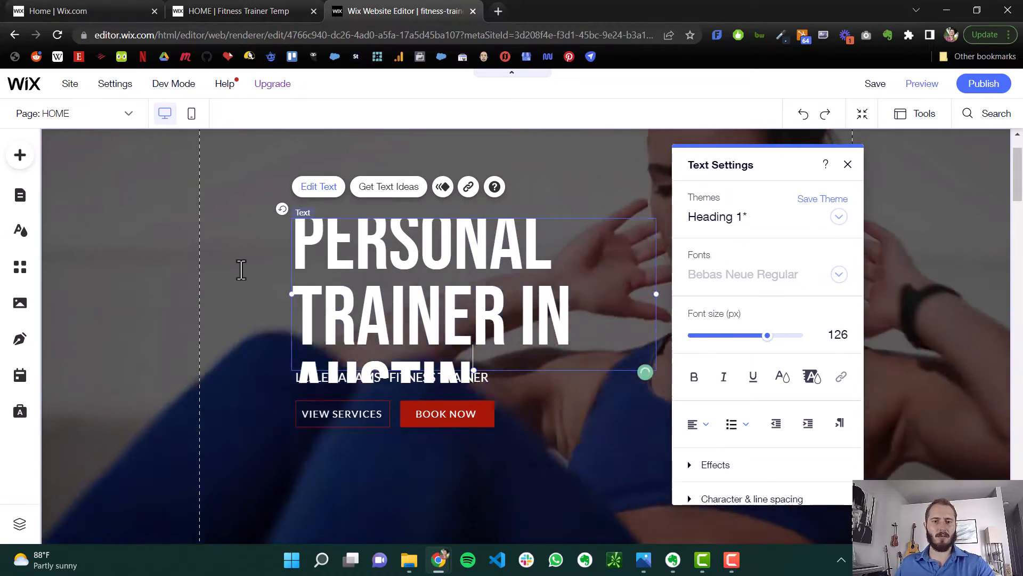
left_click(848, 163)
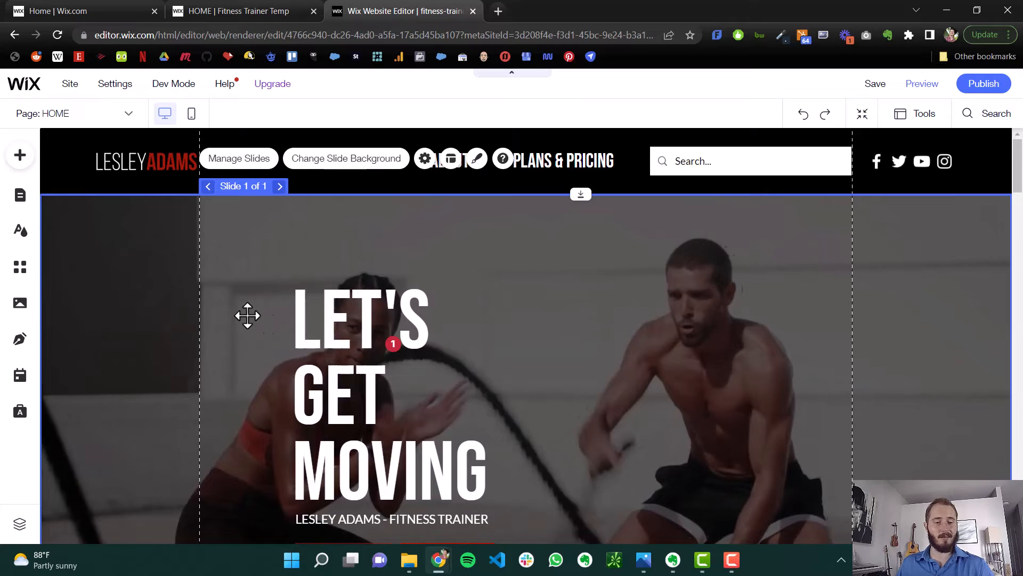
mouse_move(20, 338)
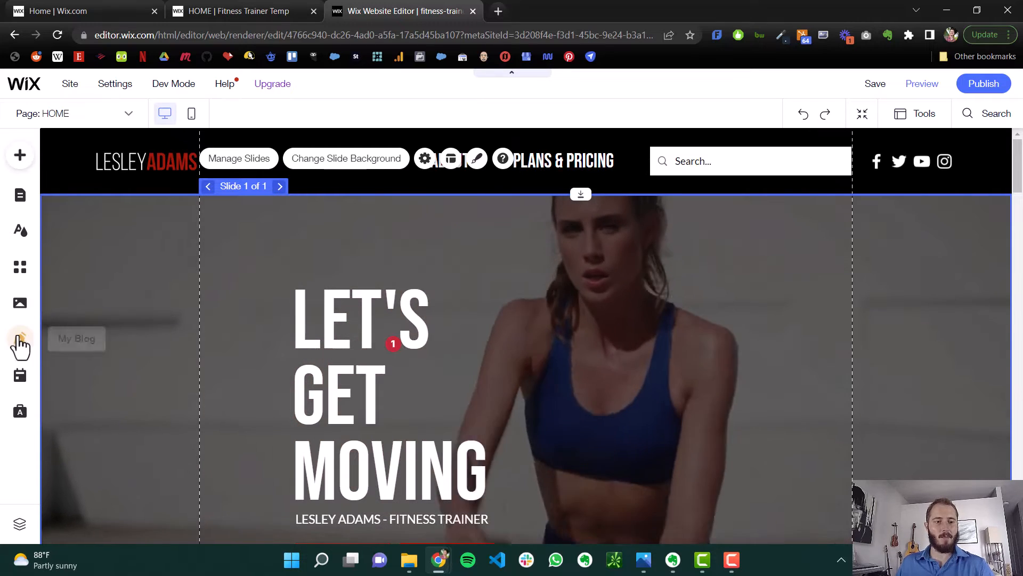
Reopen the blog post and place the cursor after the limits paragraph.
left_click(20, 338)
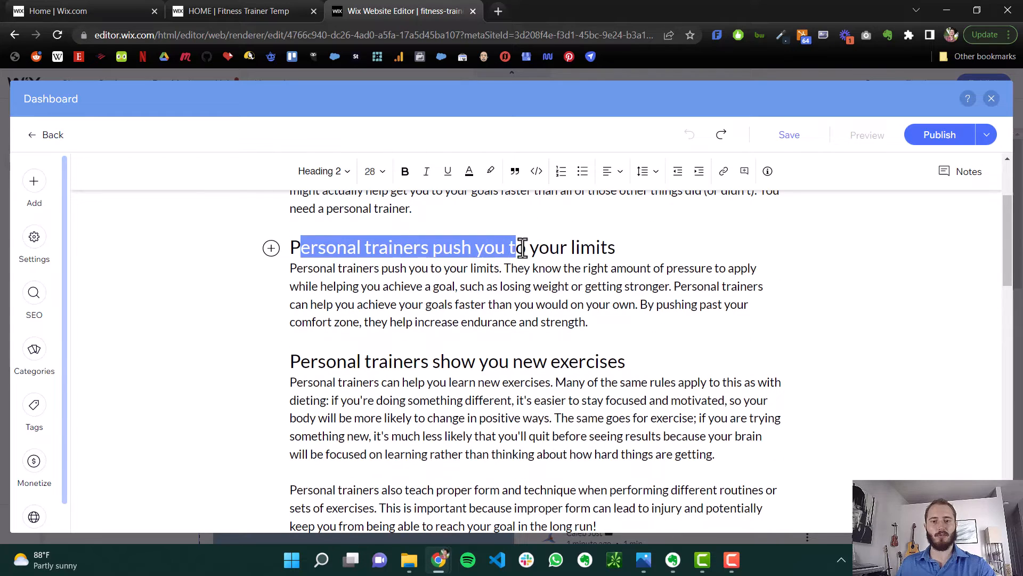
scroll("down", 3)
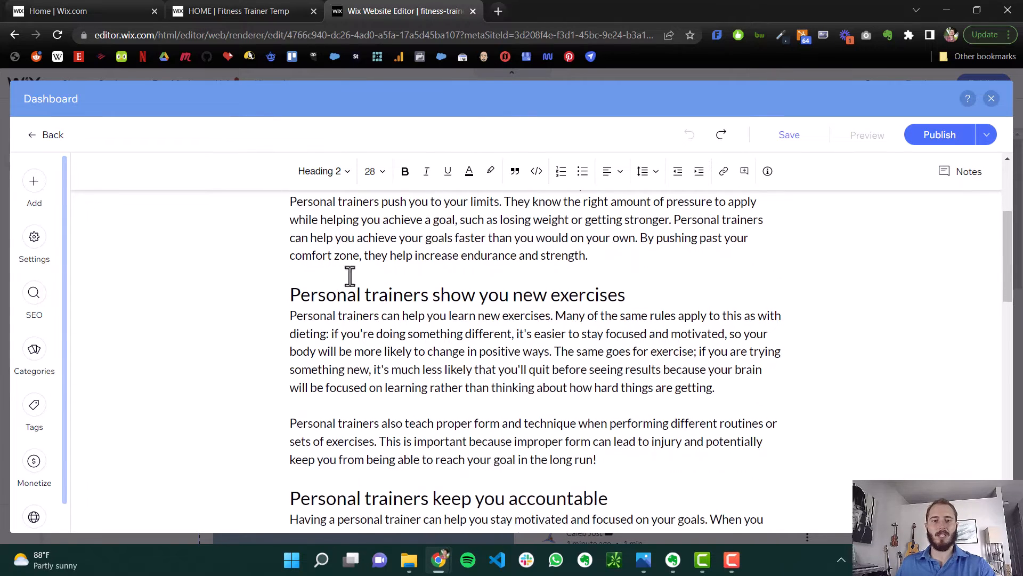
scroll("down", 3)
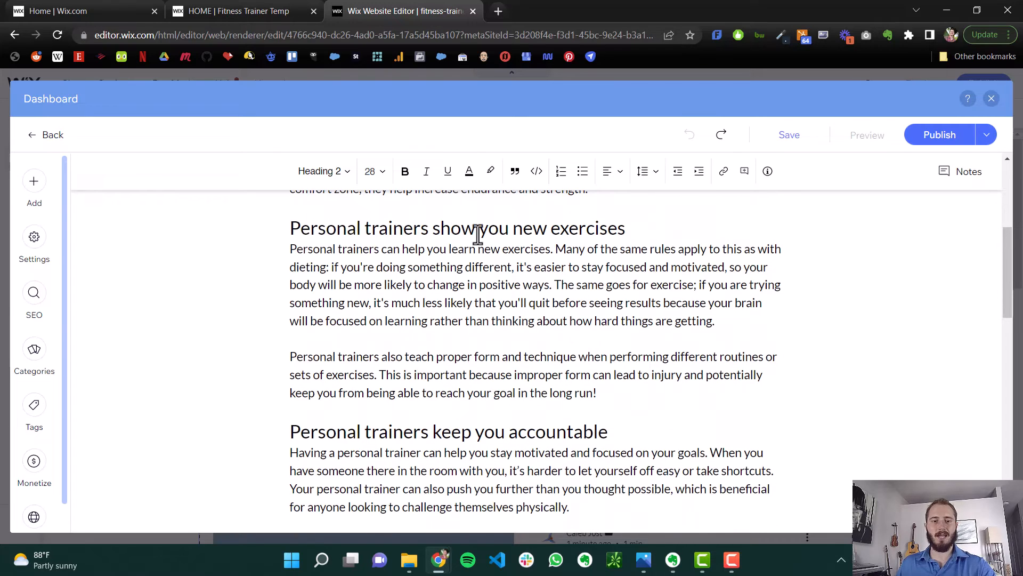
left_click(325, 171)
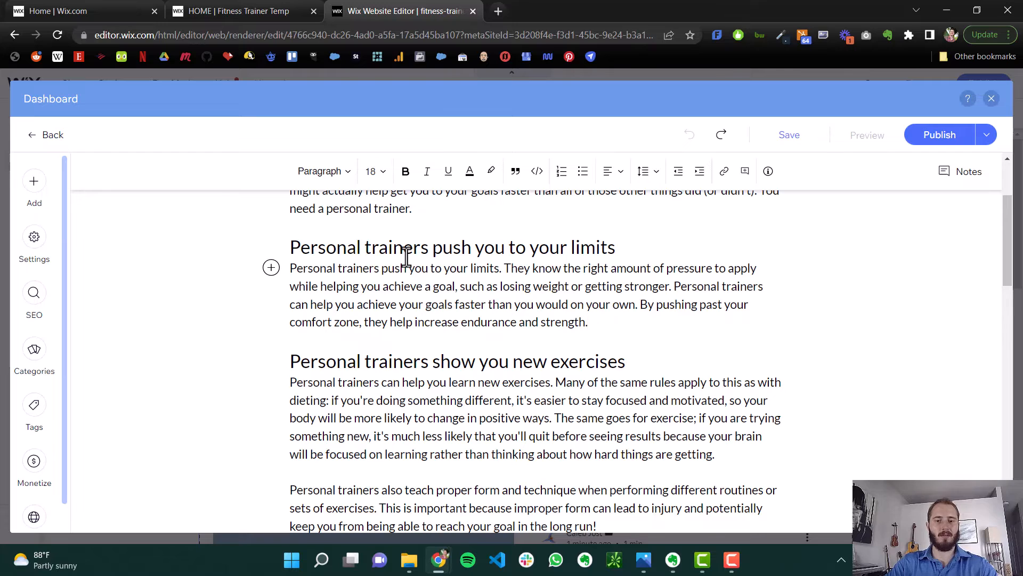
Type the 'They Know Your Limits' and 'They Know Your Comfort Zone' lines with filler text.
type("They Know Your Limits")
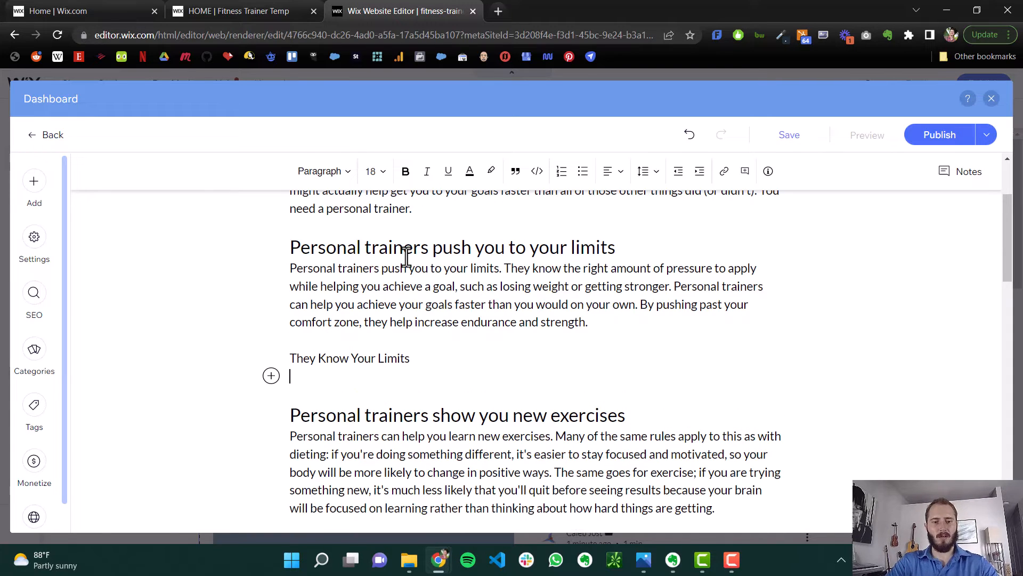
type("They Know")
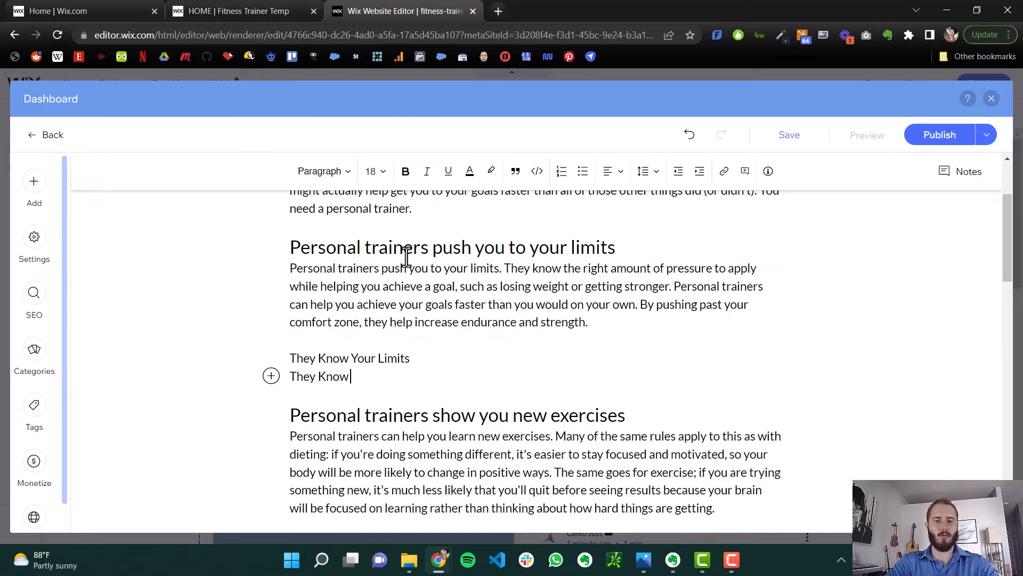
type("Your Comfort Zone")
type("absfadsfasdfkaf")
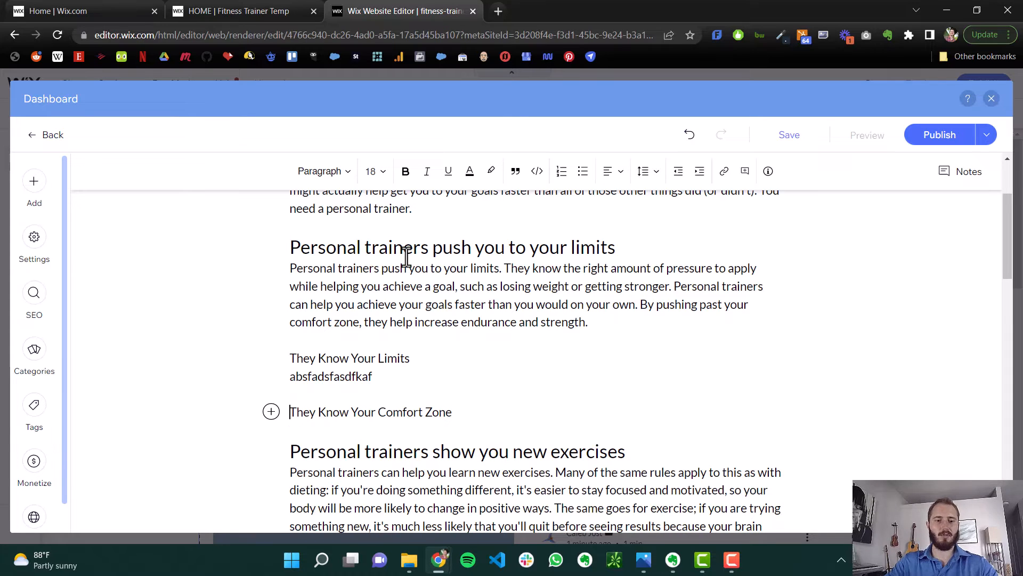
type("asdfjasdfkjbasdf")
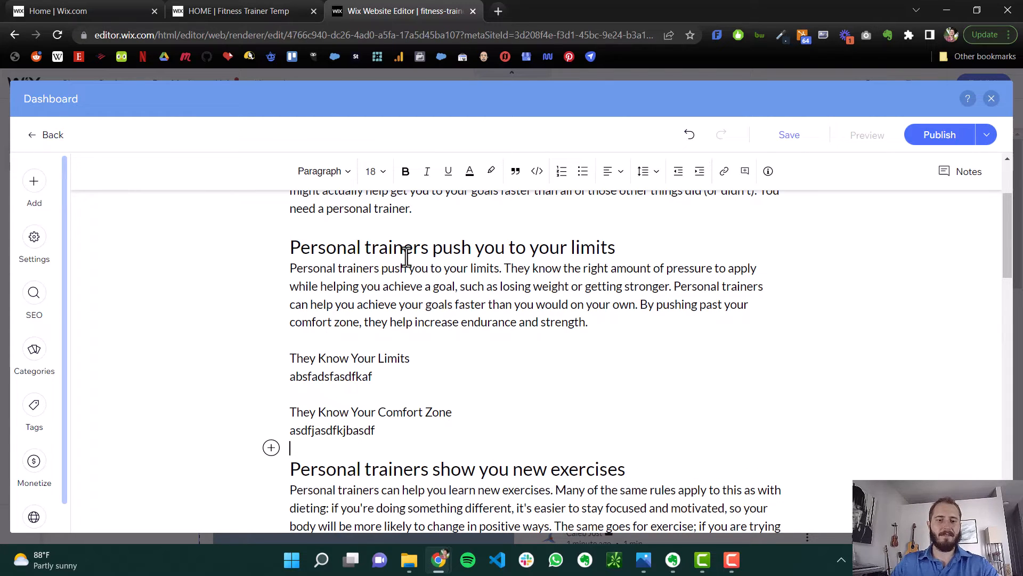
Make the limits line a Heading 3 and select the comfort zone line for restyling.
left_click(343, 247)
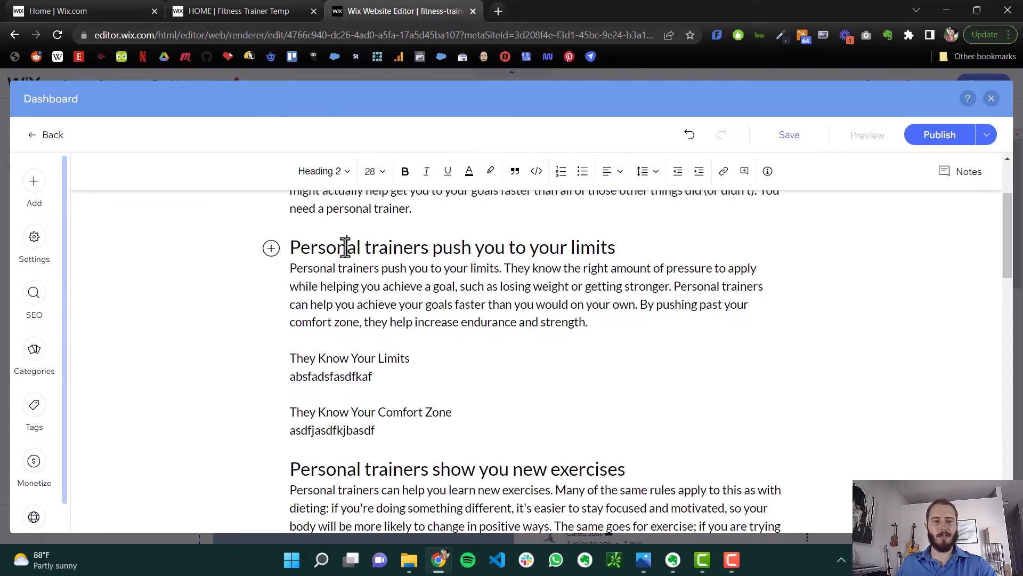
triple_click(349, 357)
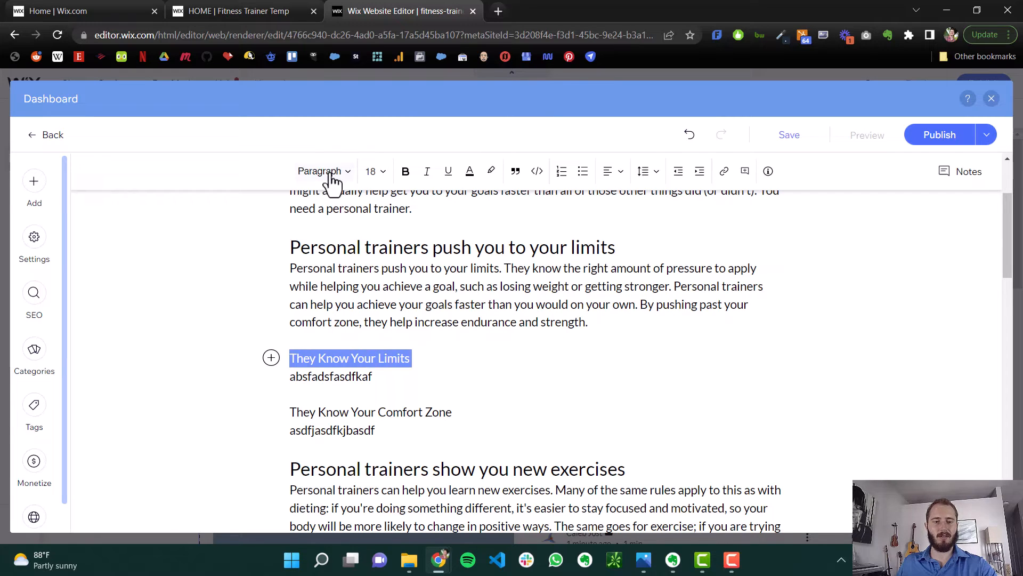
left_click(320, 171)
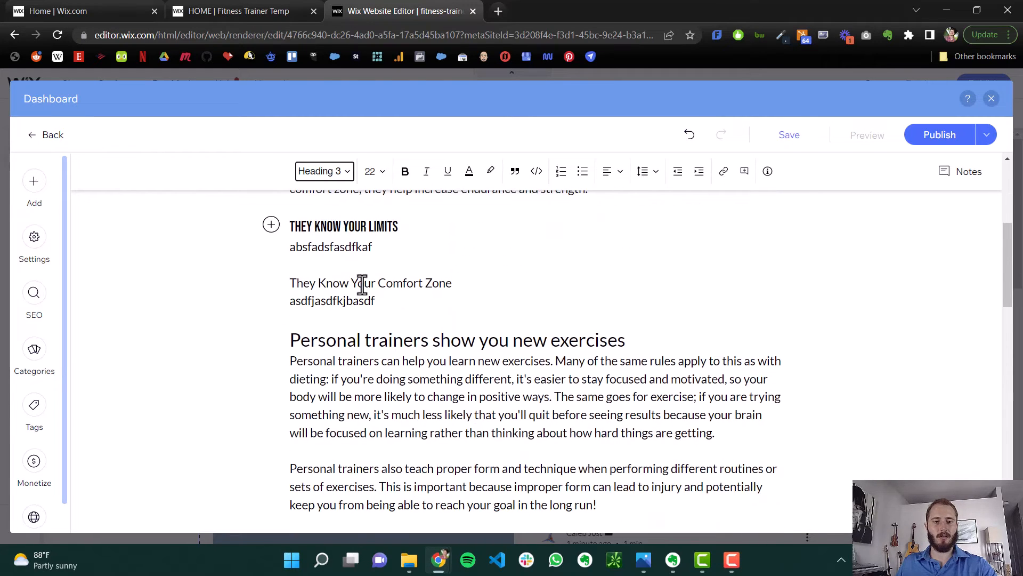
left_click(324, 171)
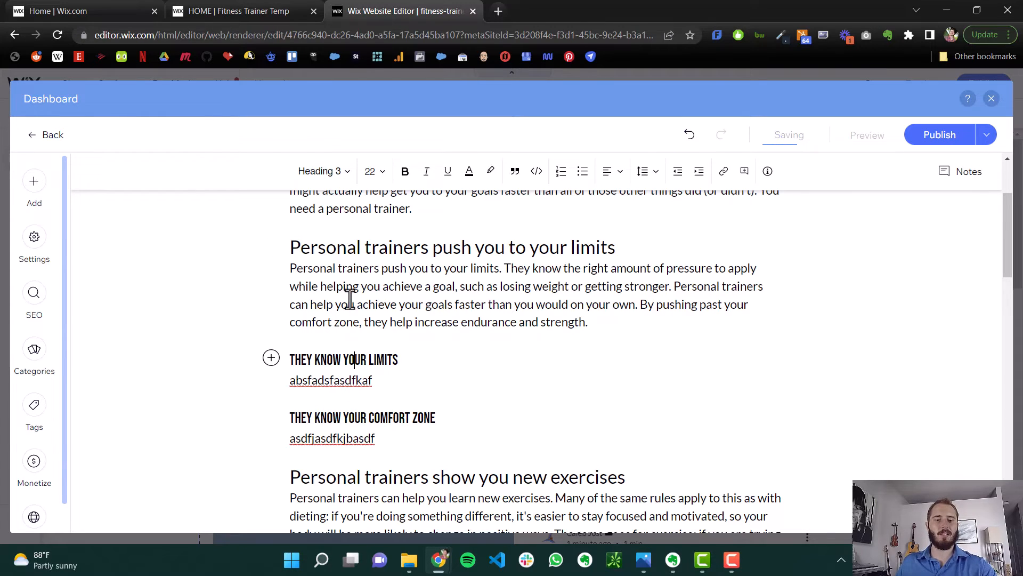
Remove the sample subheadings and search 'grammarly login' in a new tab.
left_click(320, 171)
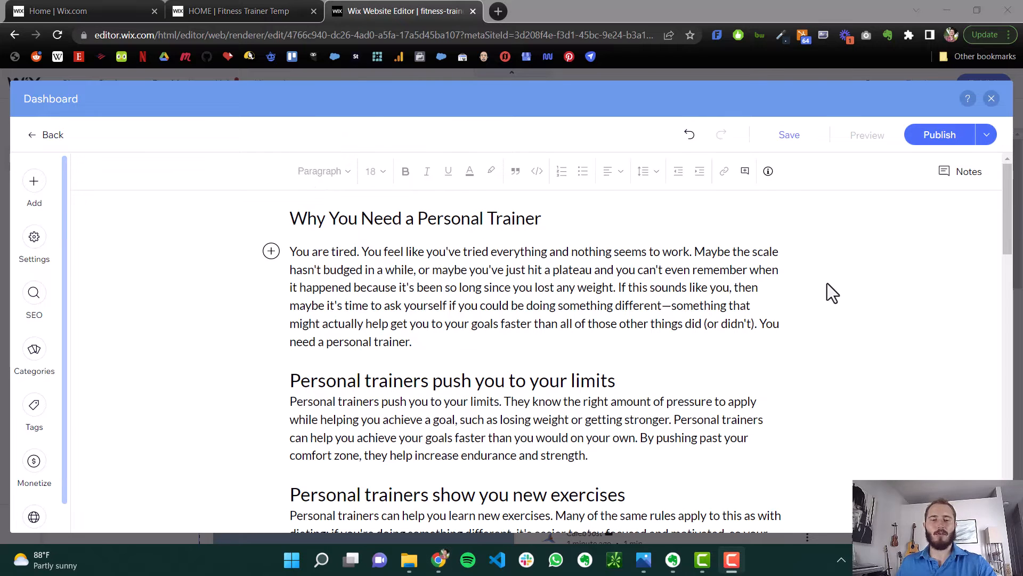
mouse_move(792, 307)
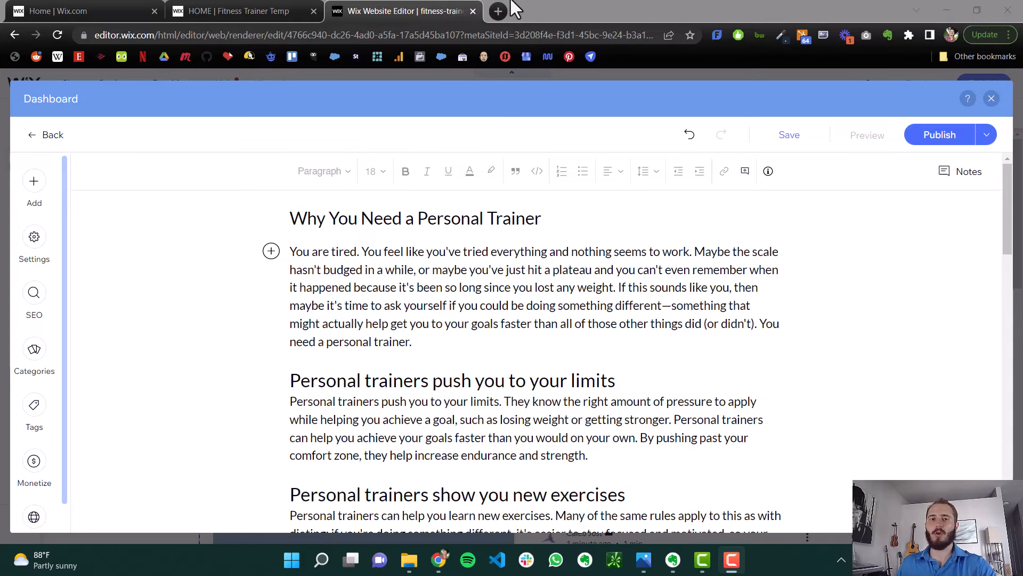
left_click(497, 11)
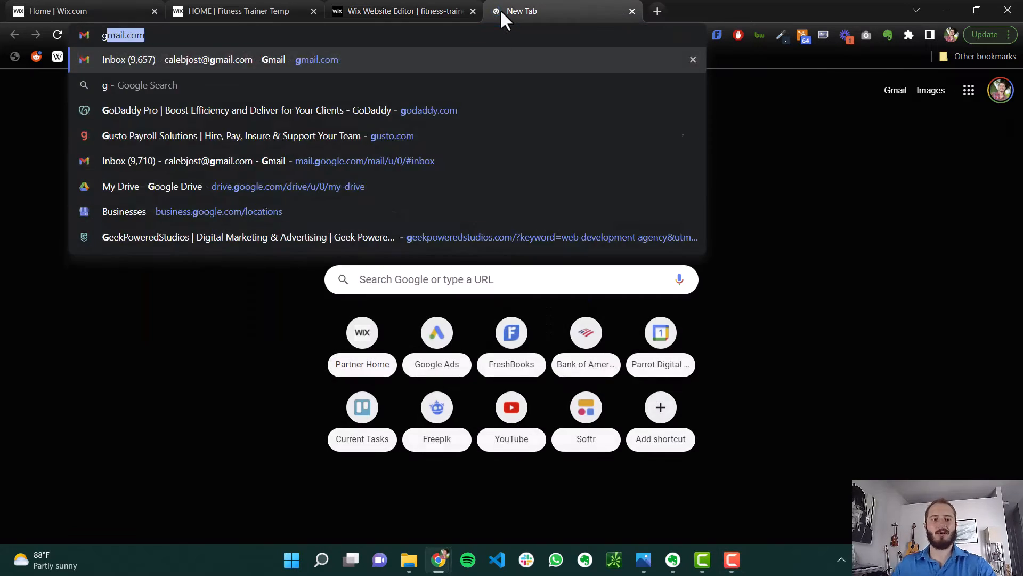
type("grammarly login")
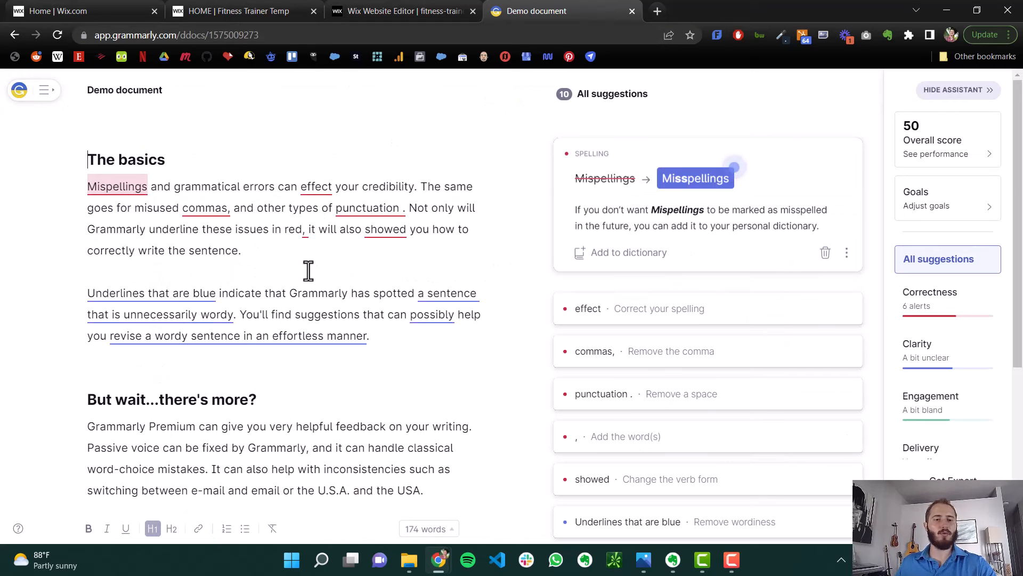
mouse_move(571, 194)
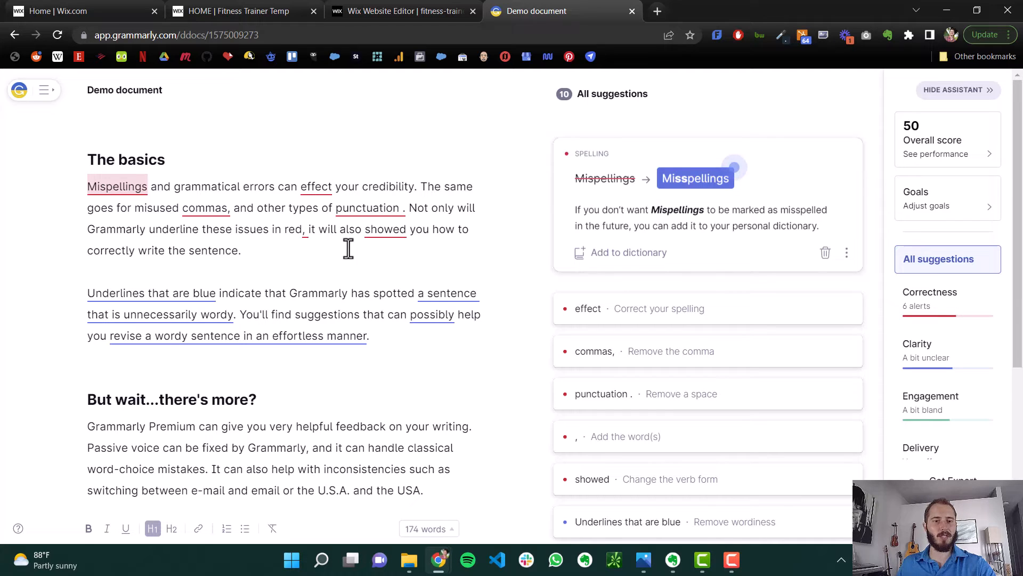
Look over the Grammarly demo document's suggestions and score.
scroll("down", 3)
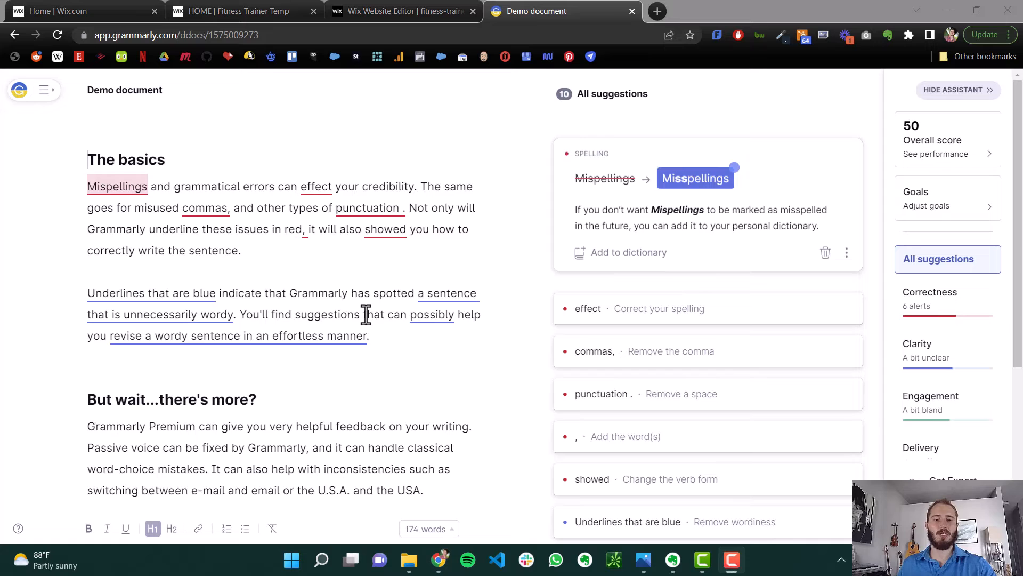
mouse_move(374, 329)
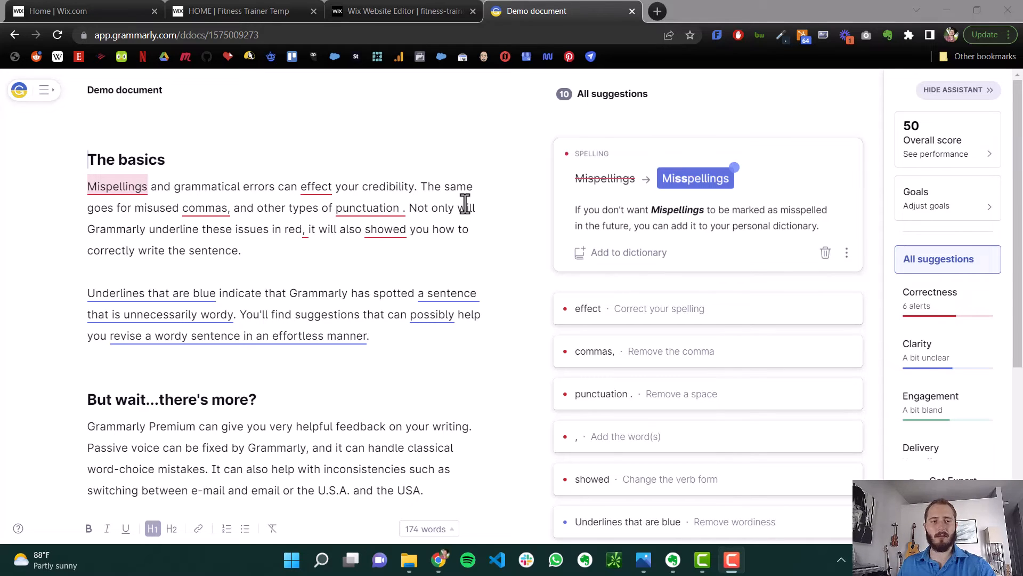
mouse_move(463, 202)
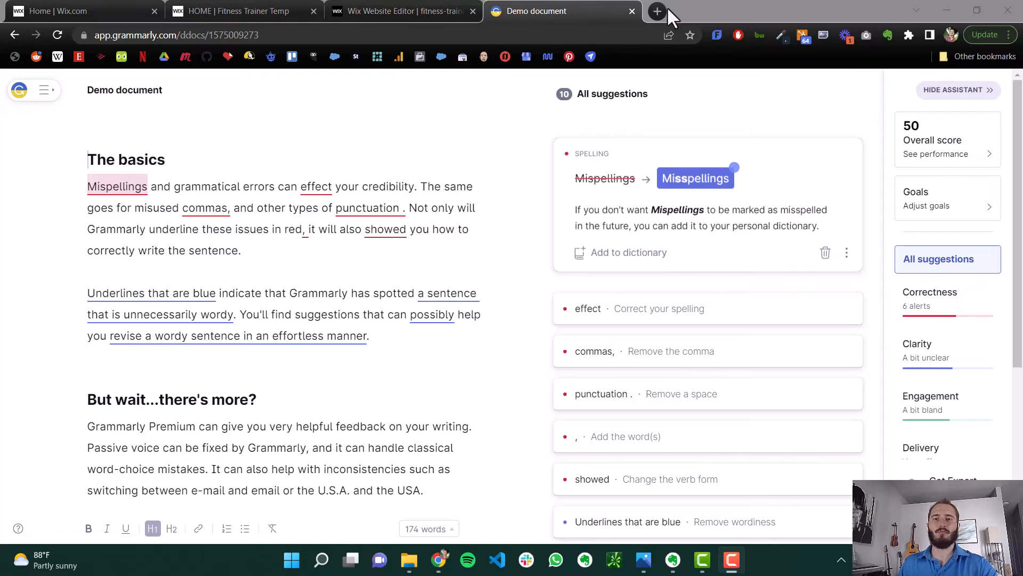
left_click(658, 12)
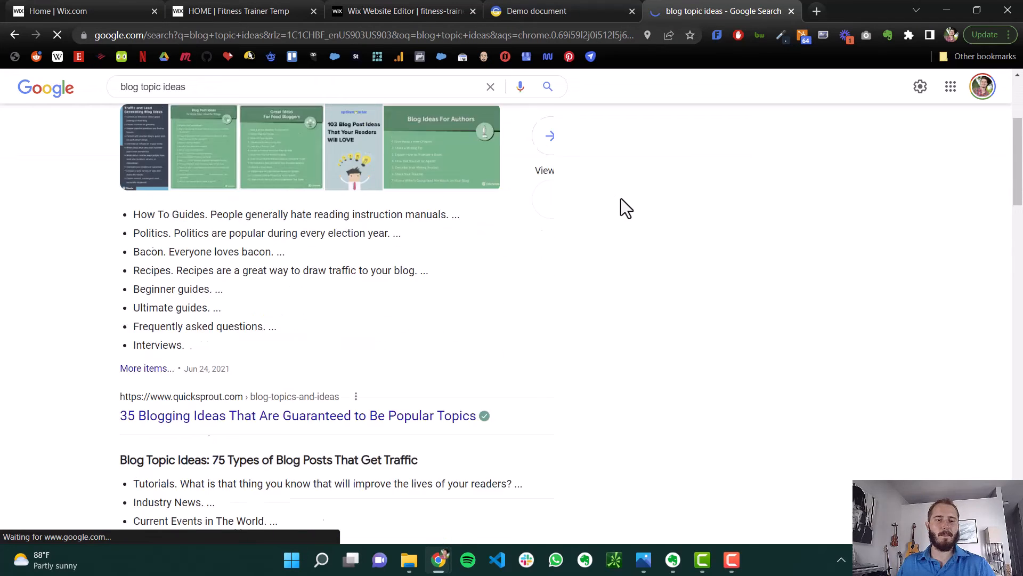
Open the '35 Blogging Ideas' result in a new tab and browse the other idea articles.
scroll("down", 3)
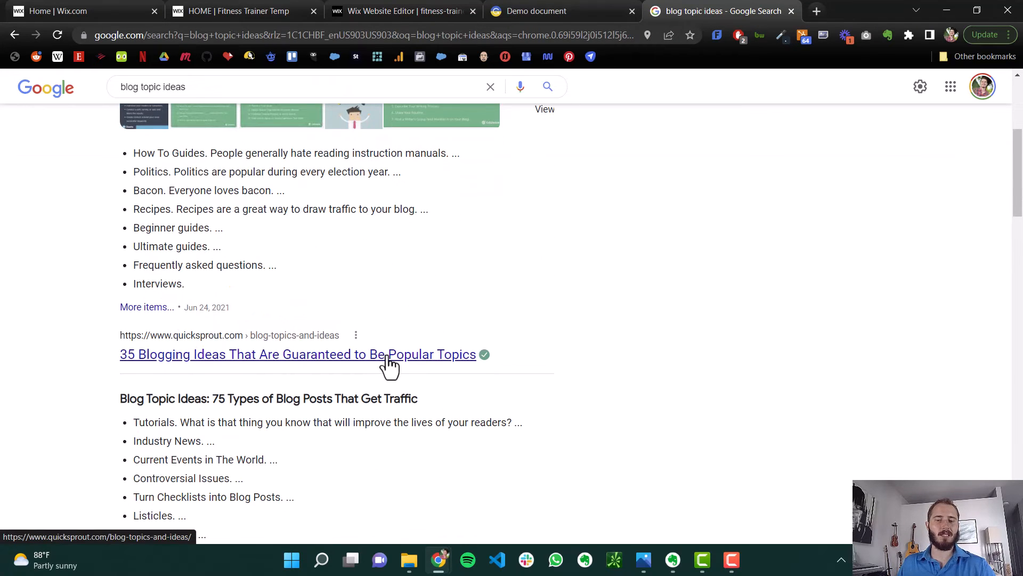
left_click(299, 353)
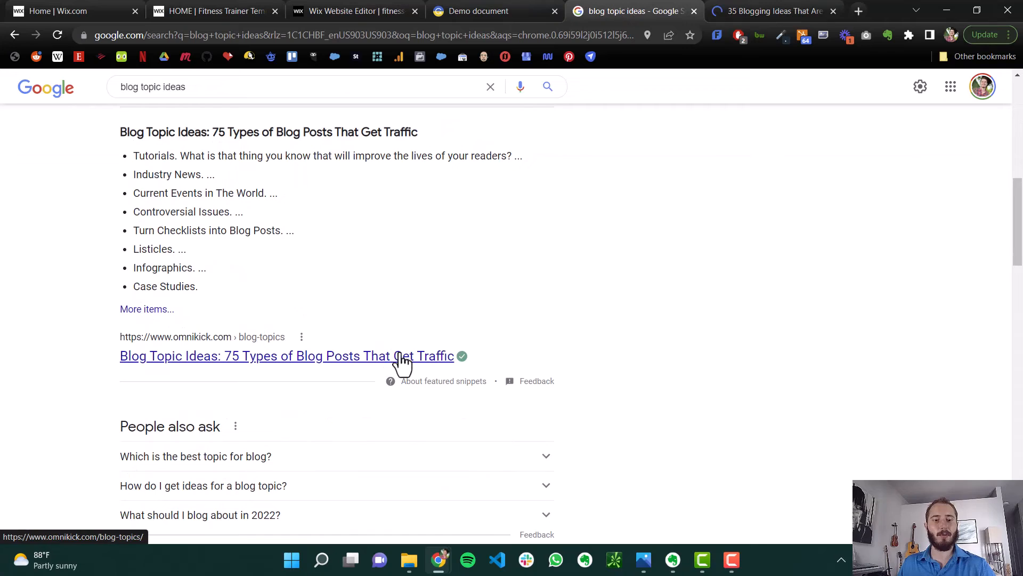
scroll("down", 3)
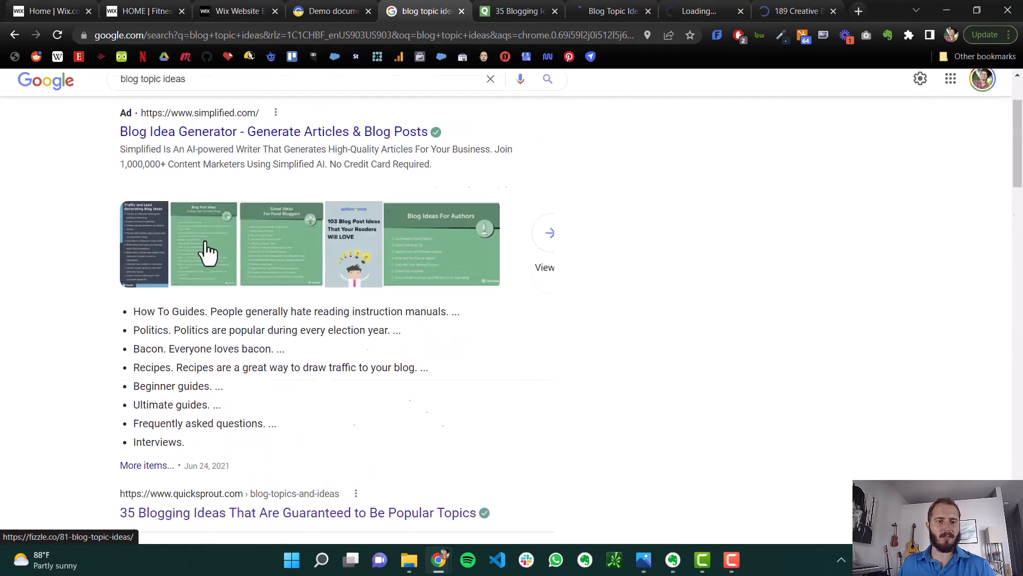
scroll("down", 3)
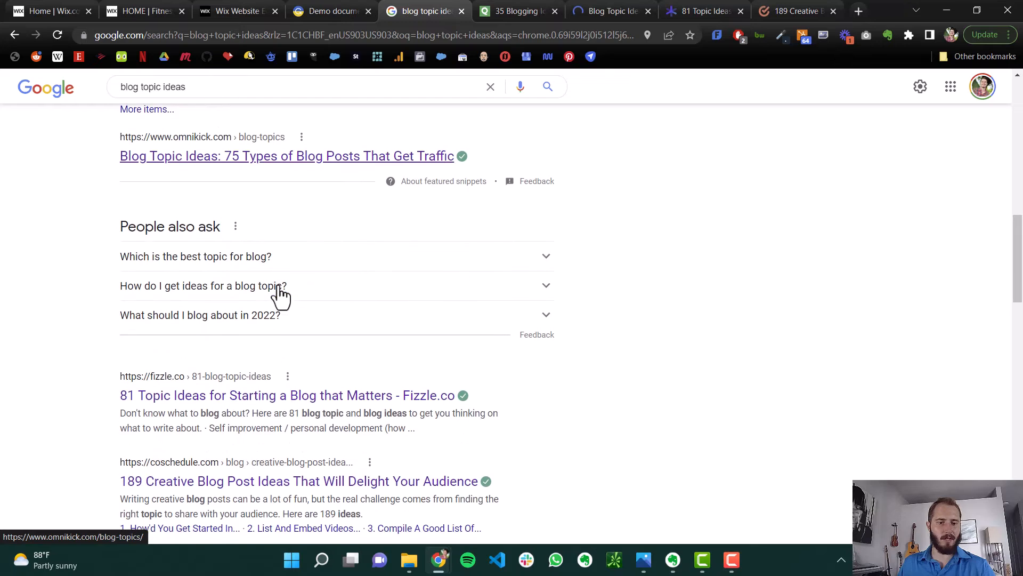
scroll("down", 3)
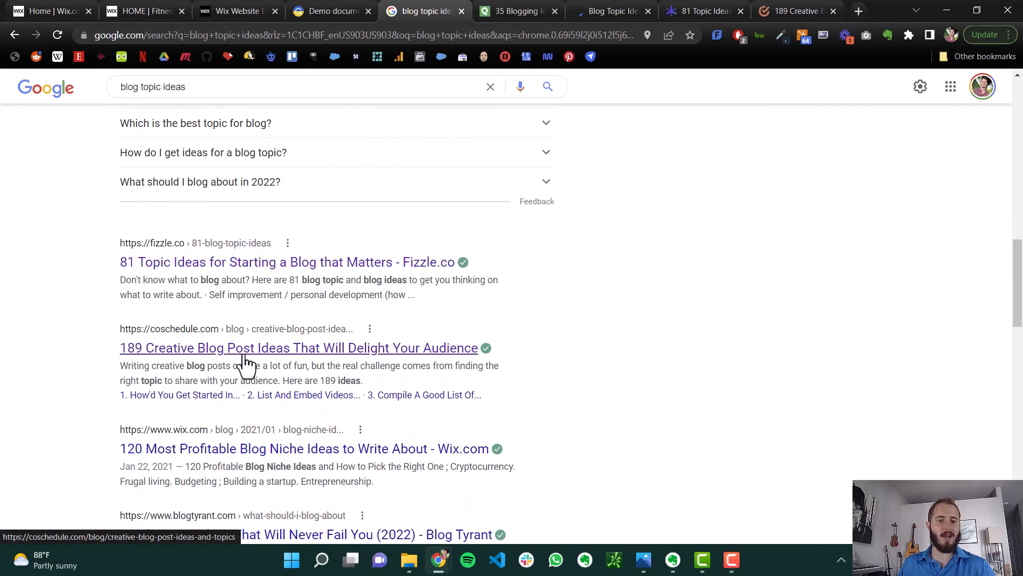
scroll("down", 3)
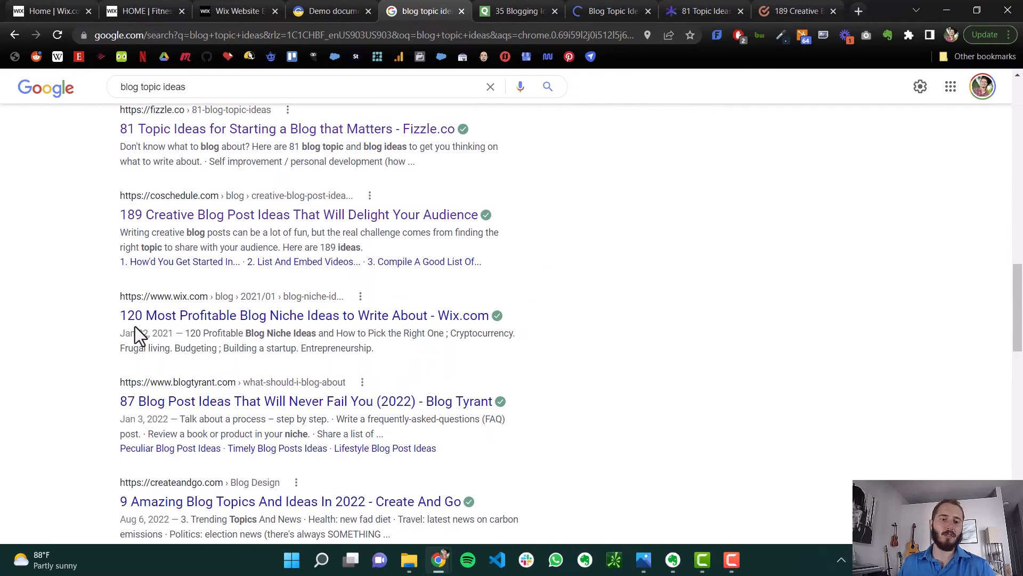
mouse_move(222, 415)
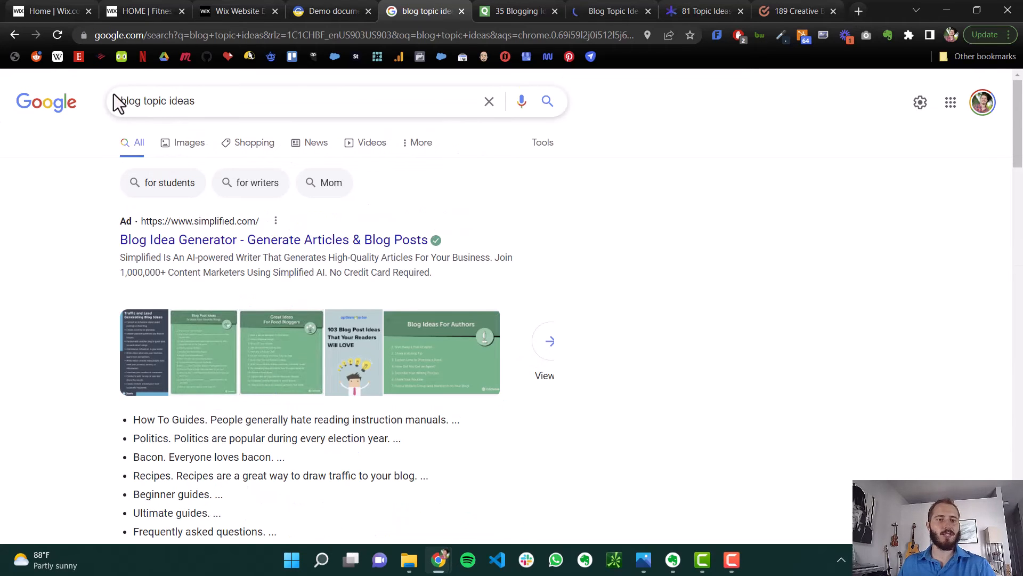
scroll("down", 3)
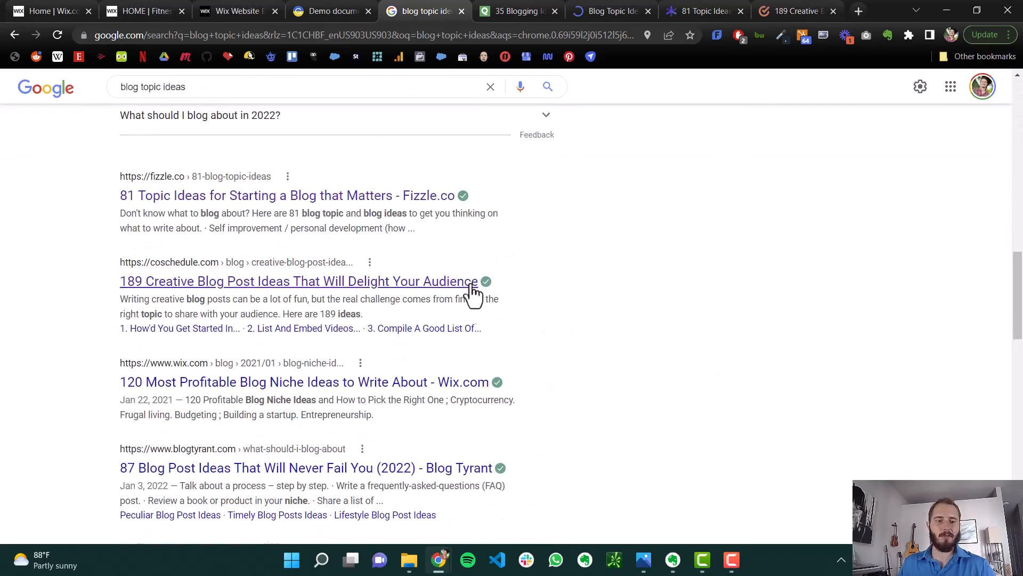
scroll("down", 3)
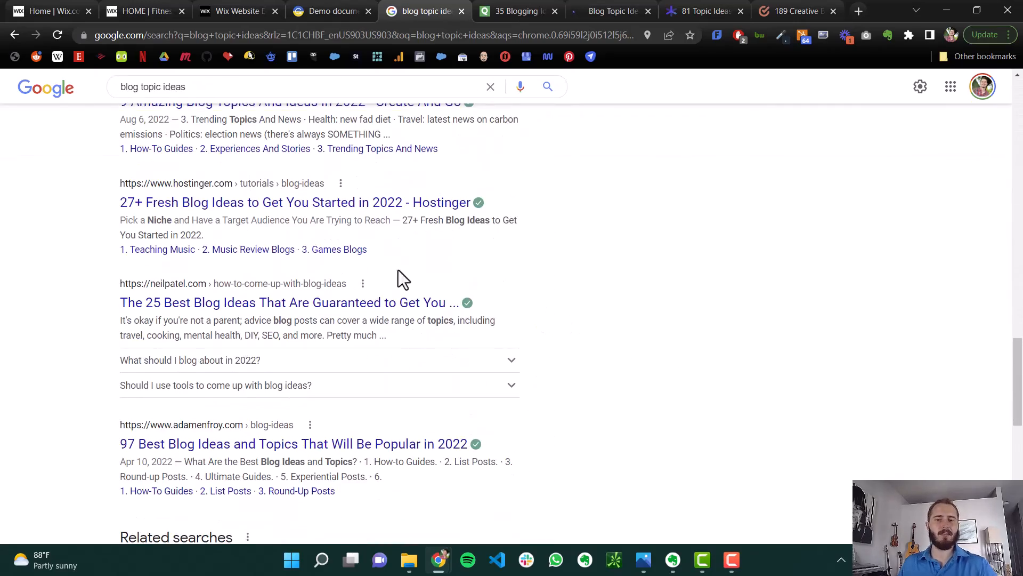
Read through the Quicksprout 35 blogging ideas article.
left_click(515, 11)
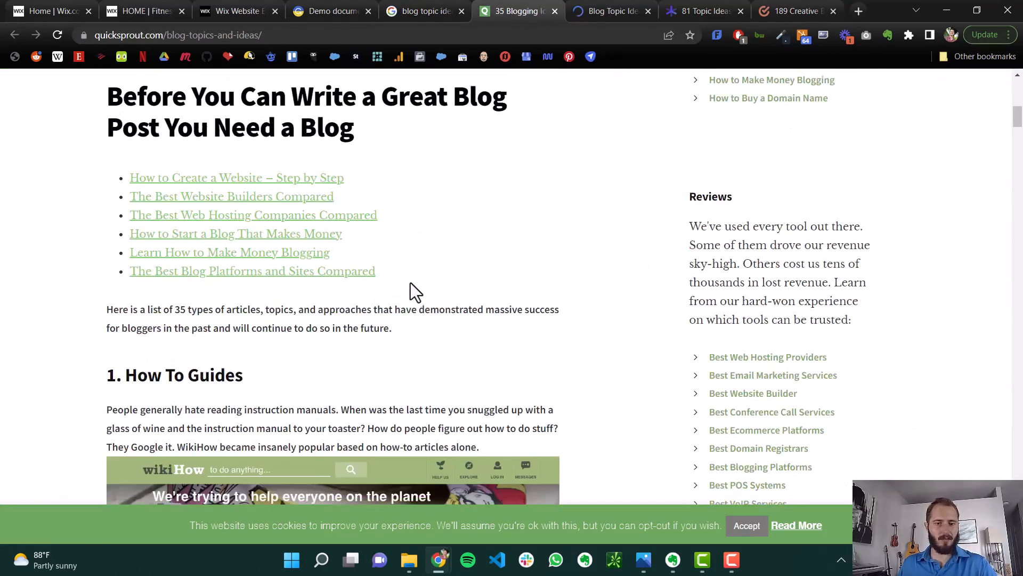
scroll("down", 3)
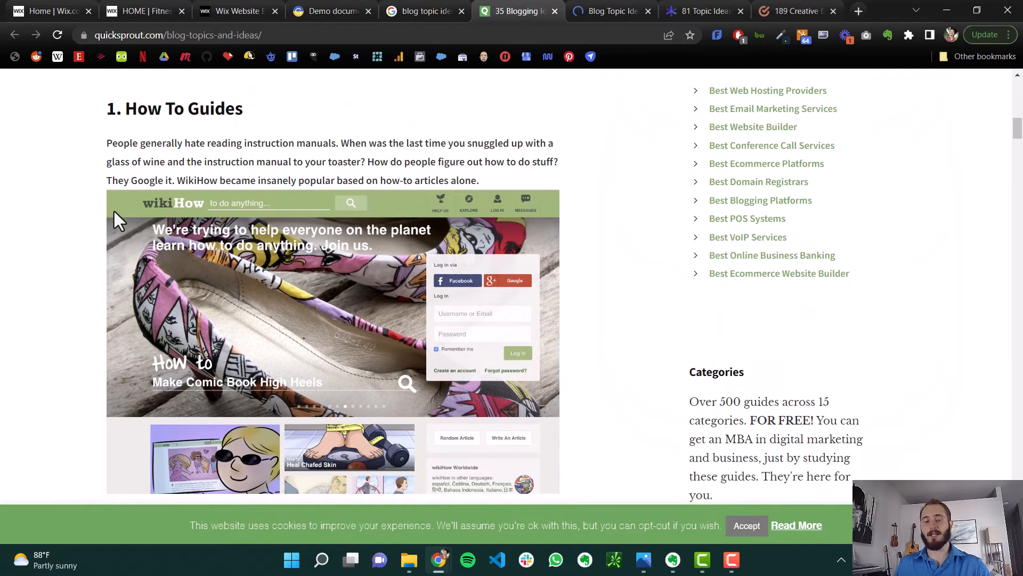
scroll("down", 3)
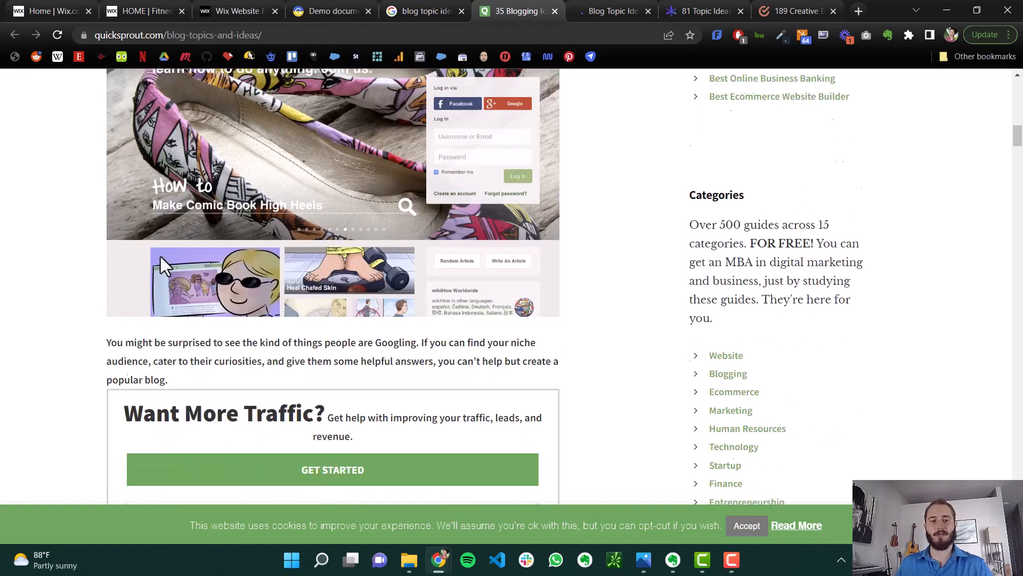
scroll("down", 3)
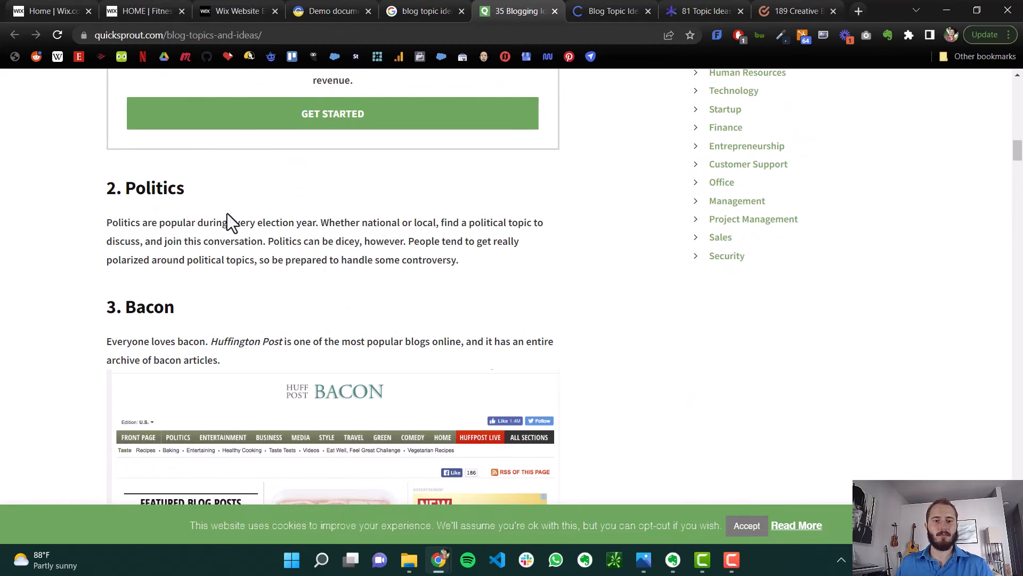
scroll("down", 3)
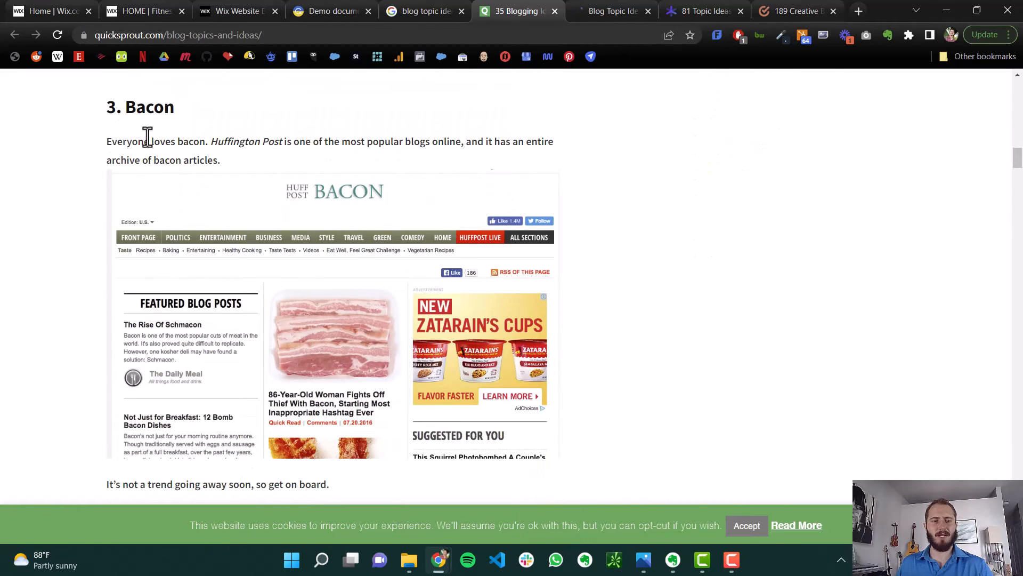
scroll("down", 3)
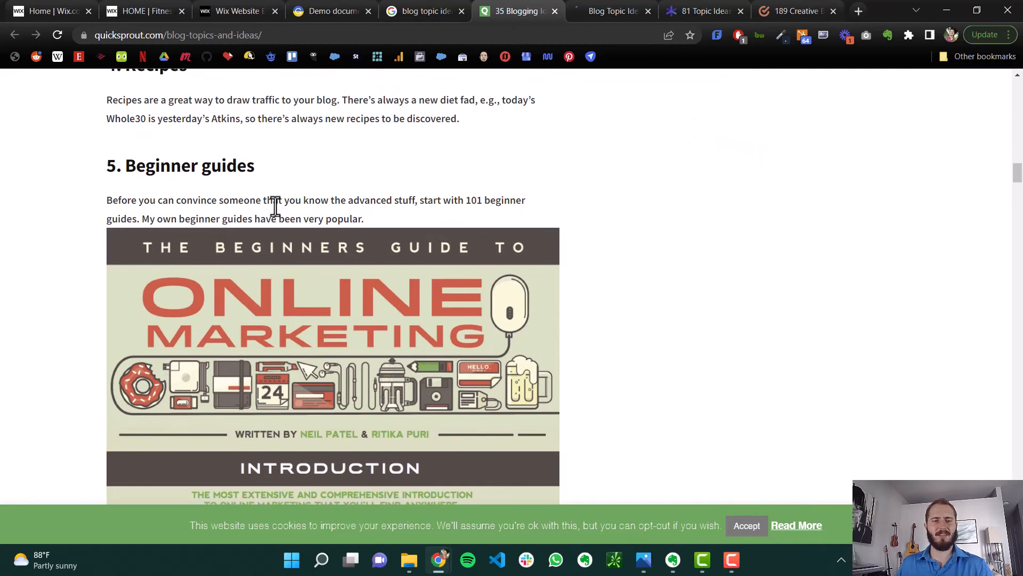
scroll("down", 3)
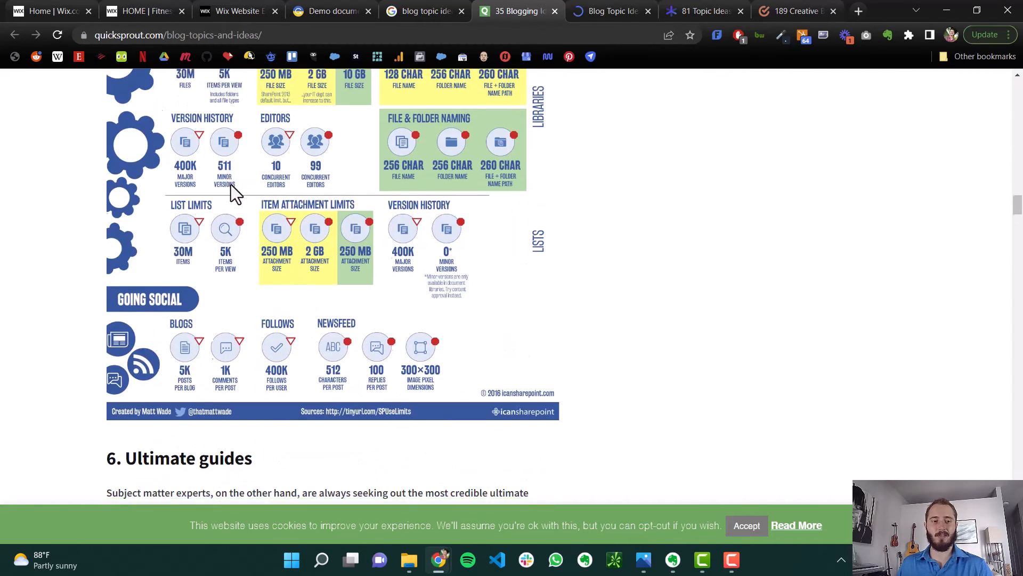
scroll("down", 3)
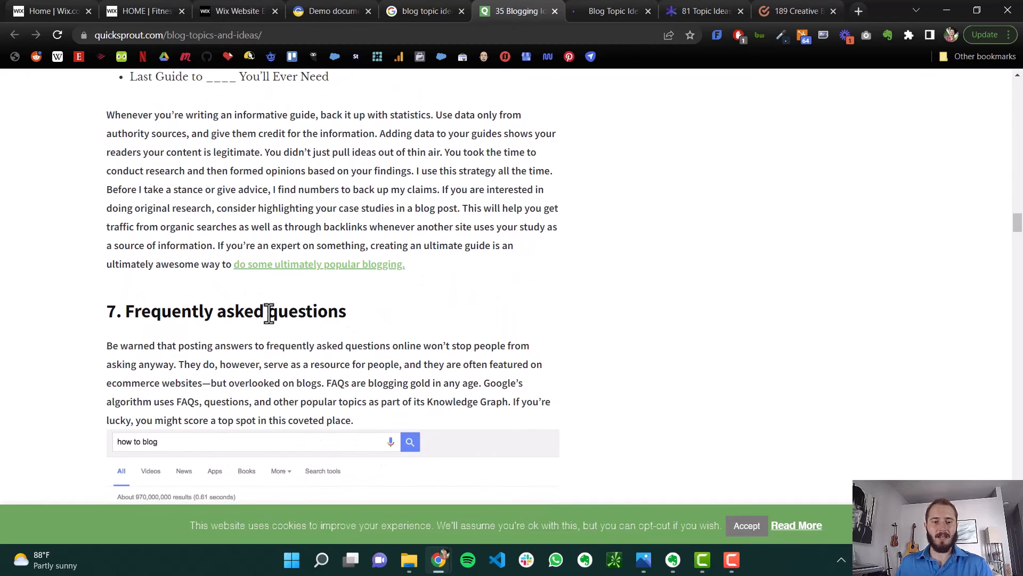
scroll("down", 3)
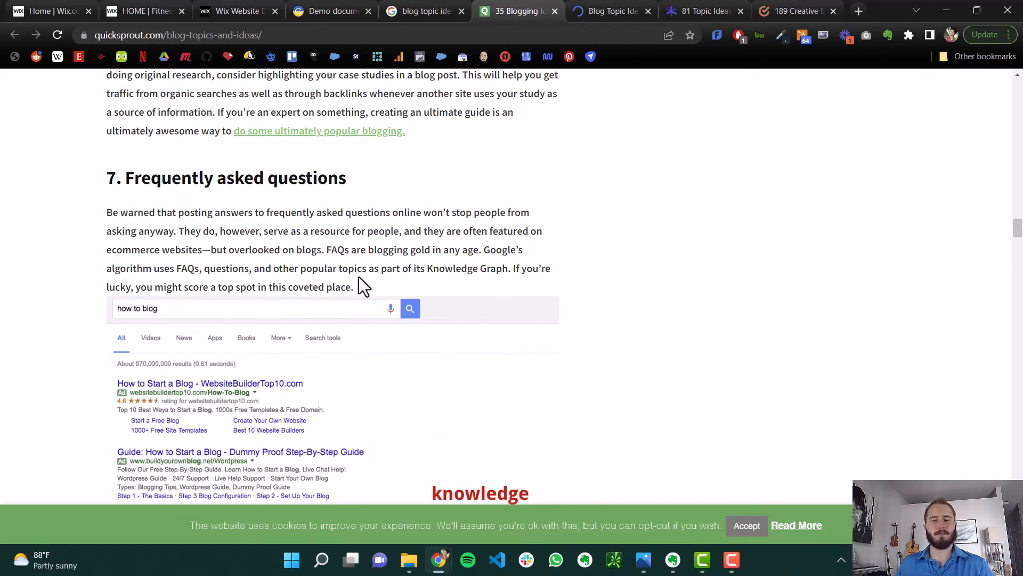
Glance at the OmniKick topics tab, then read on to Interviews and Personal stories.
left_click(610, 11)
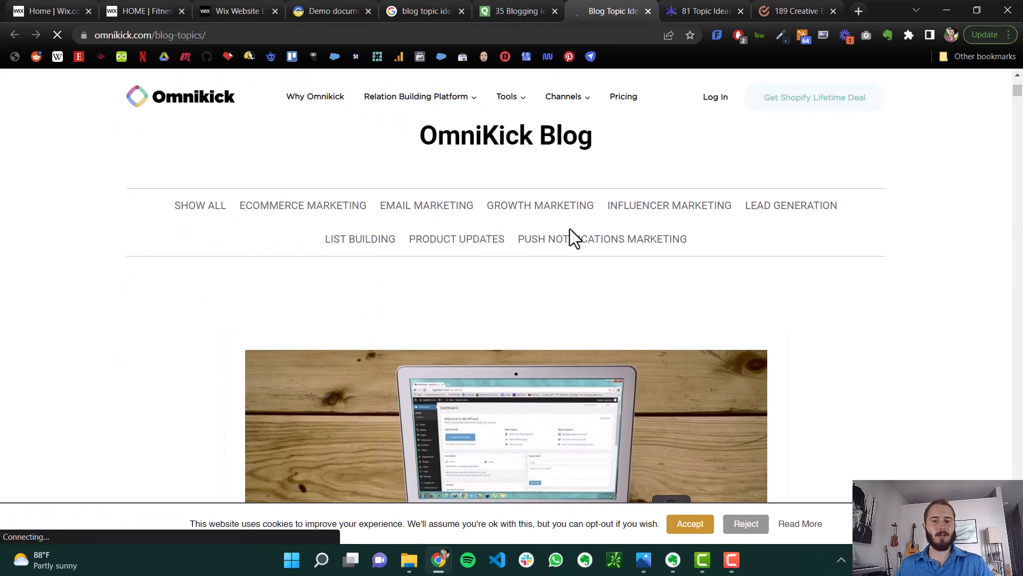
left_click(515, 12)
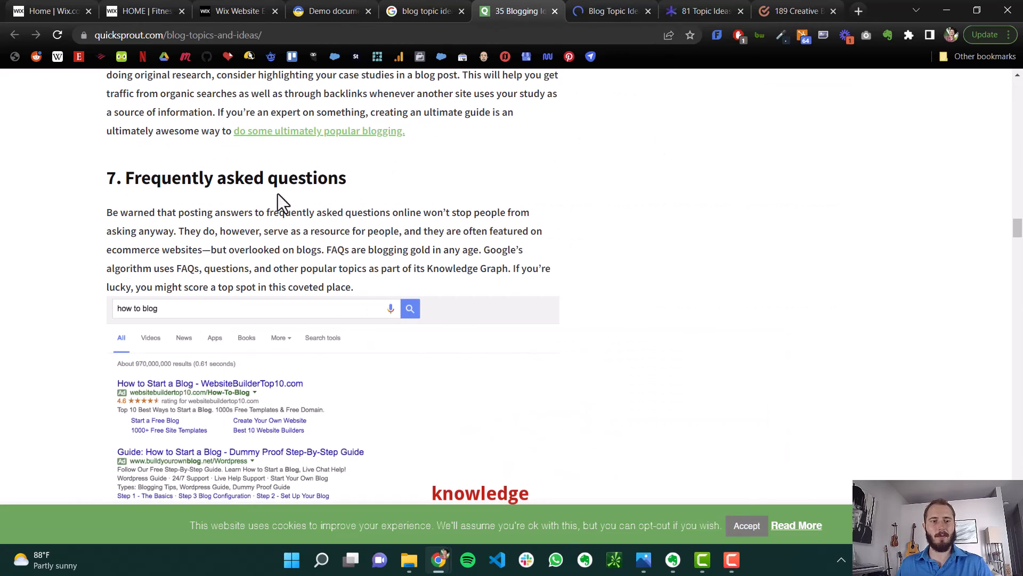
mouse_move(273, 186)
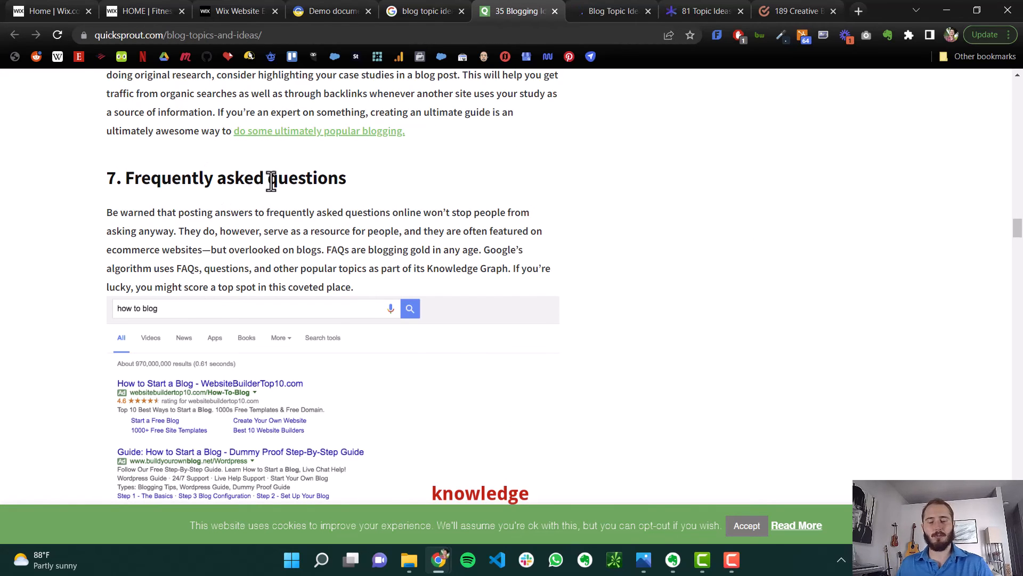
scroll("down", 3)
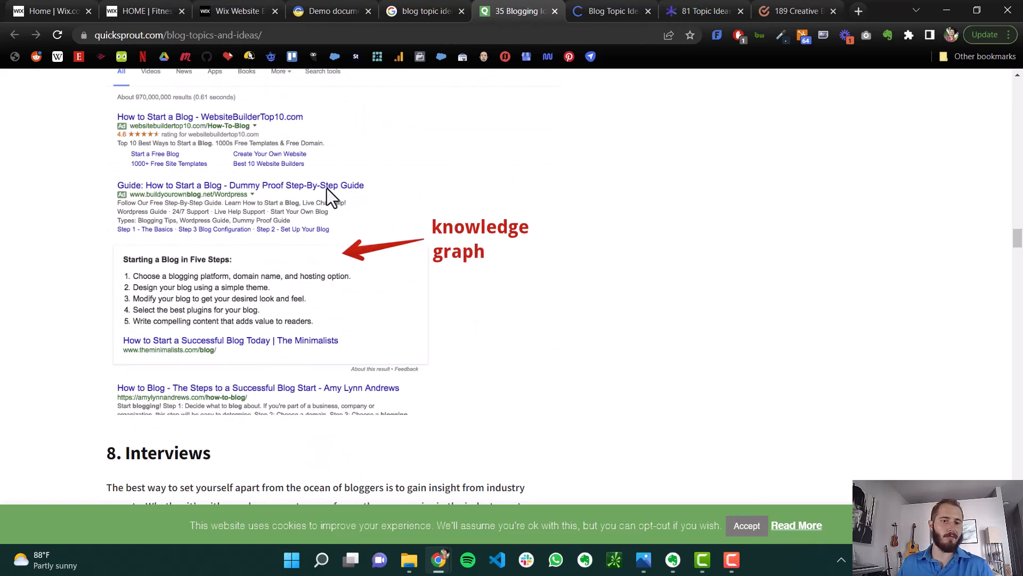
scroll("down", 3)
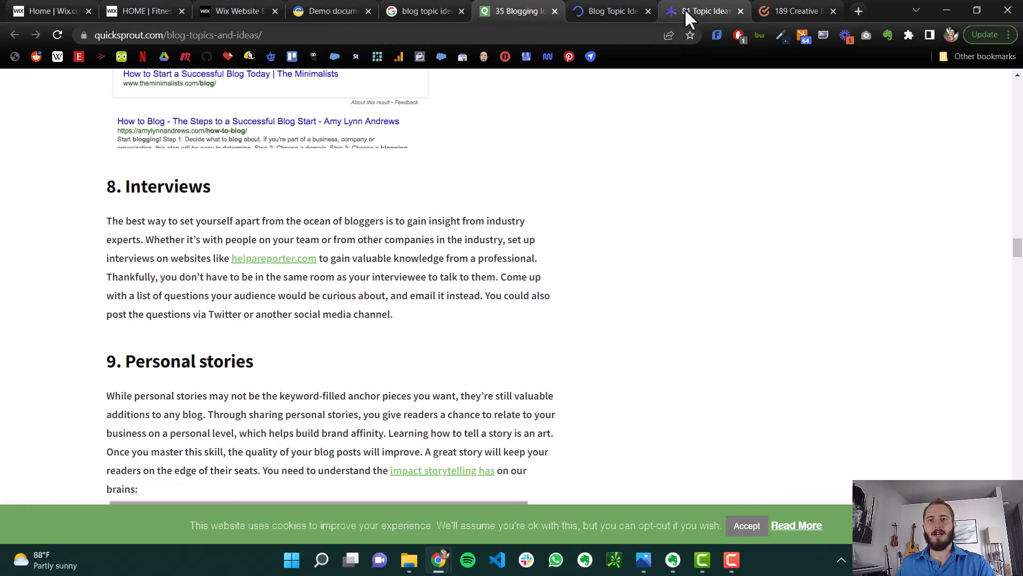
left_click(518, 11)
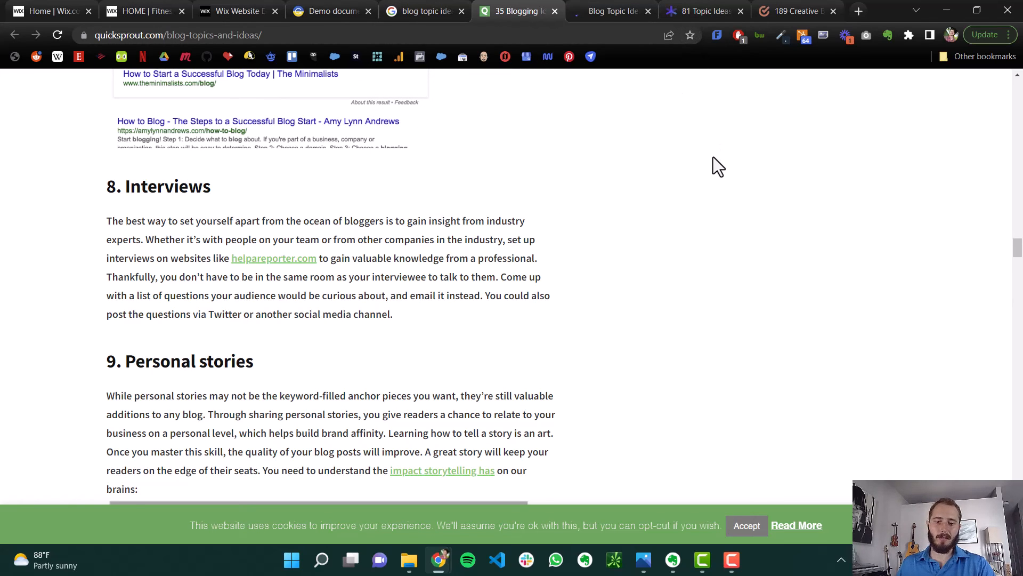
mouse_move(561, 255)
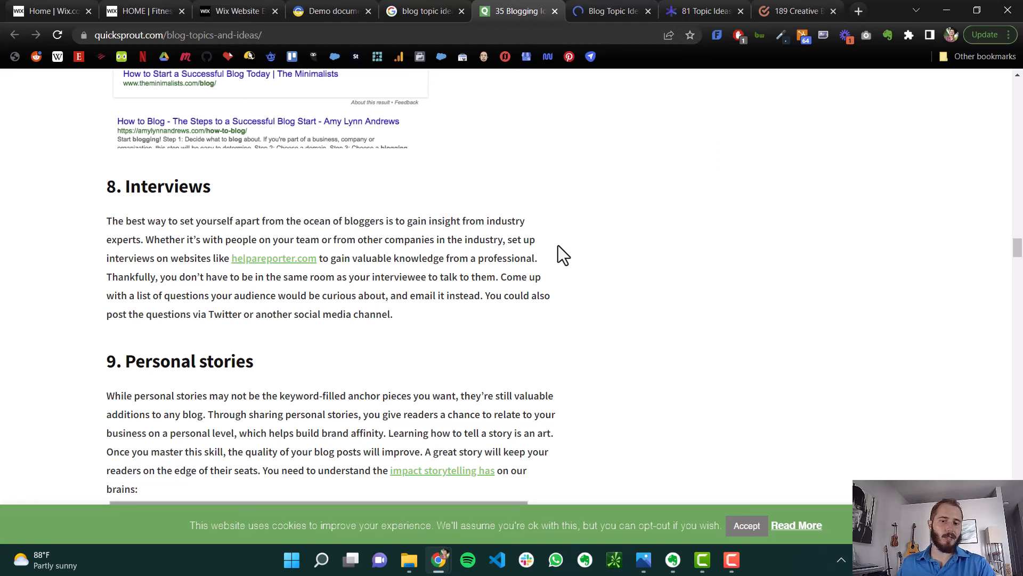
mouse_move(482, 262)
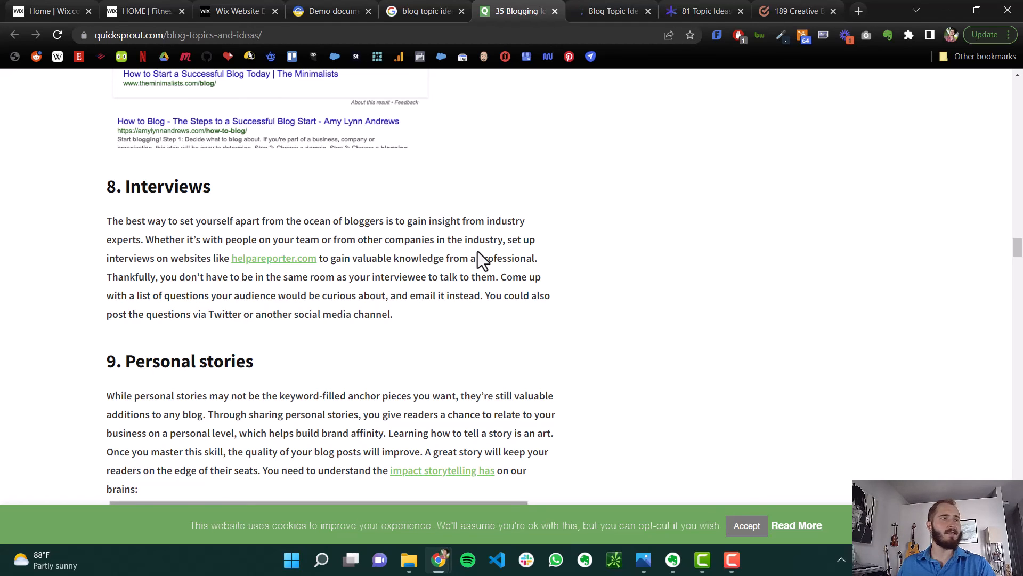
mouse_move(489, 298)
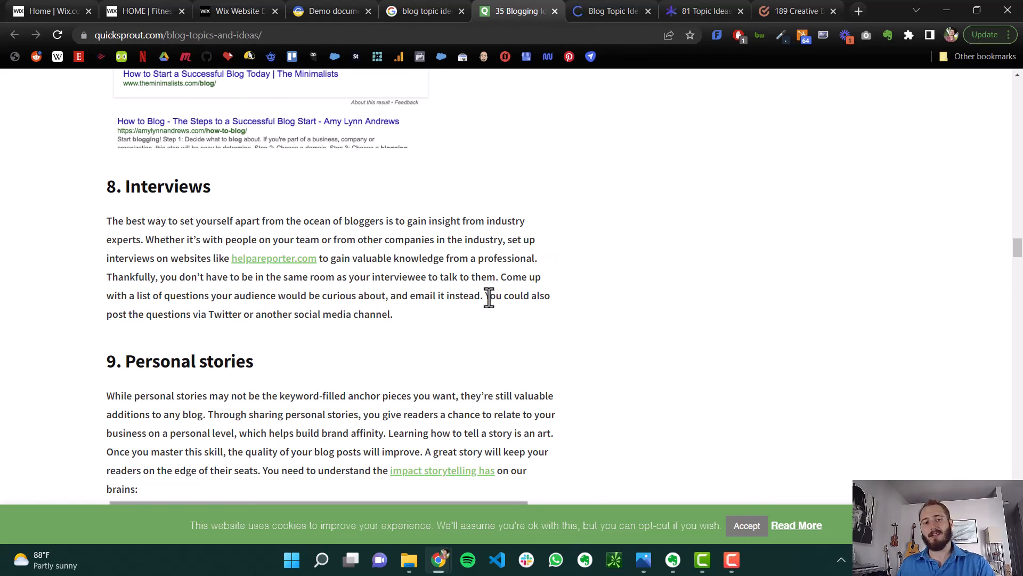